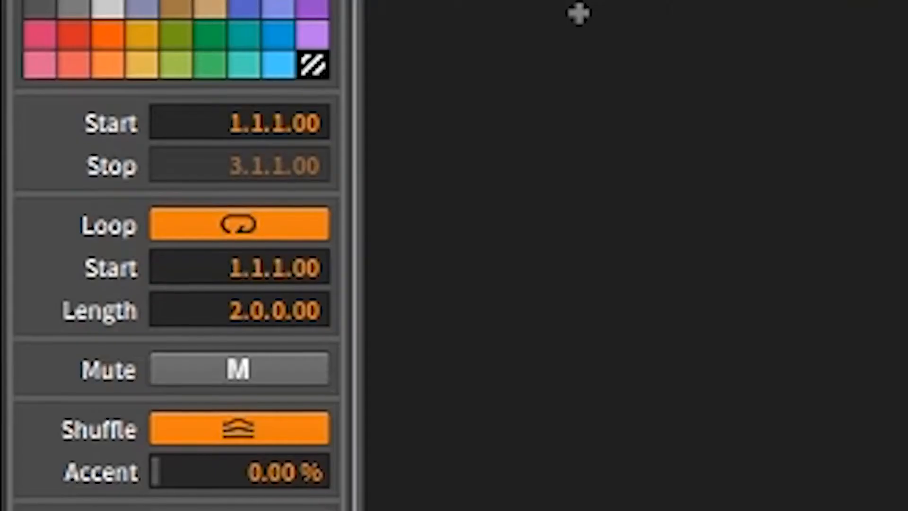
- Scroll down and select the FLAT '1 bar main' clip, which shows shuffle on and 0% accent
scroll(down, 3)
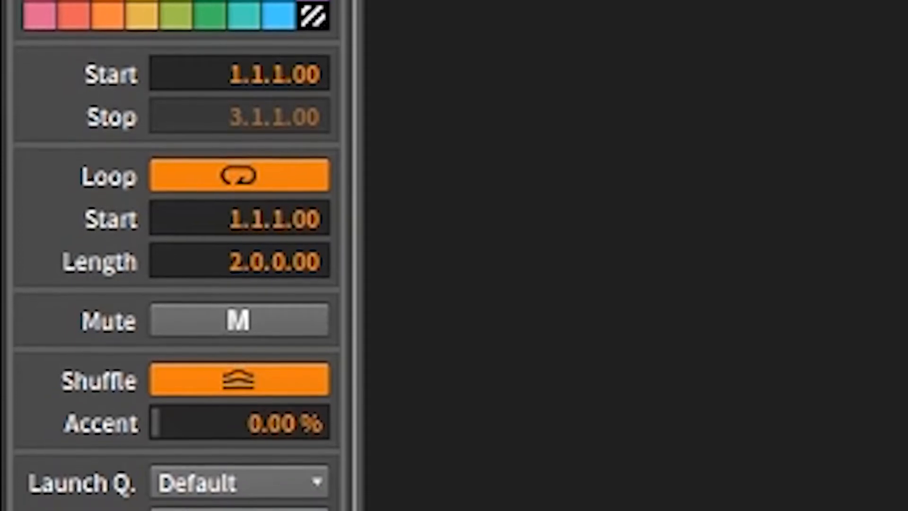
scroll(down, 3)
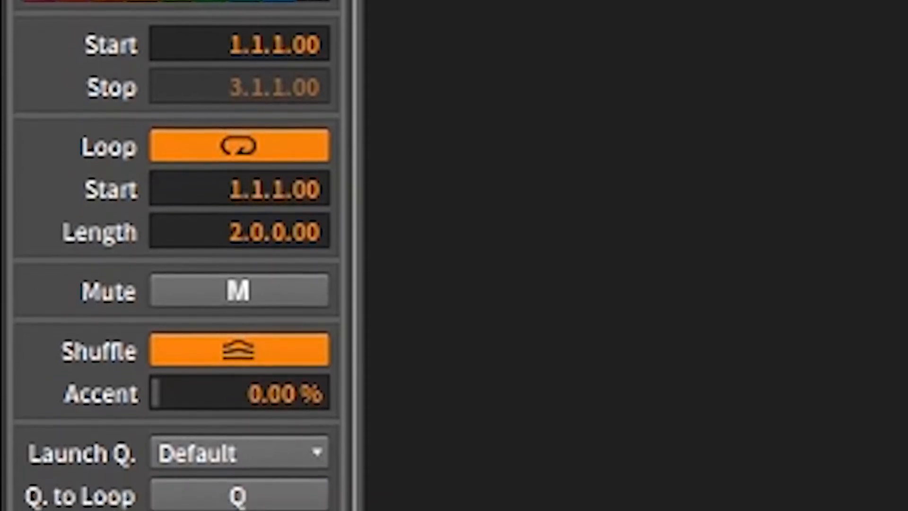
scroll(down, 3)
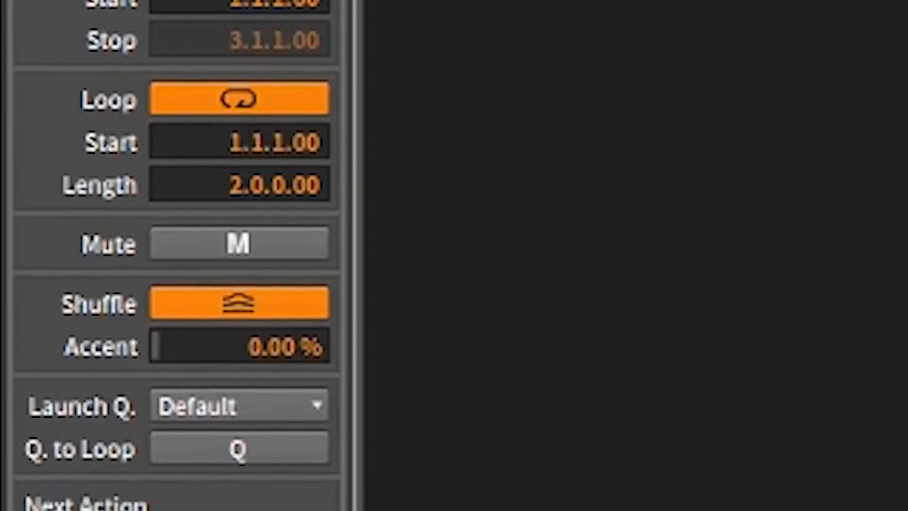
scroll(down, 3)
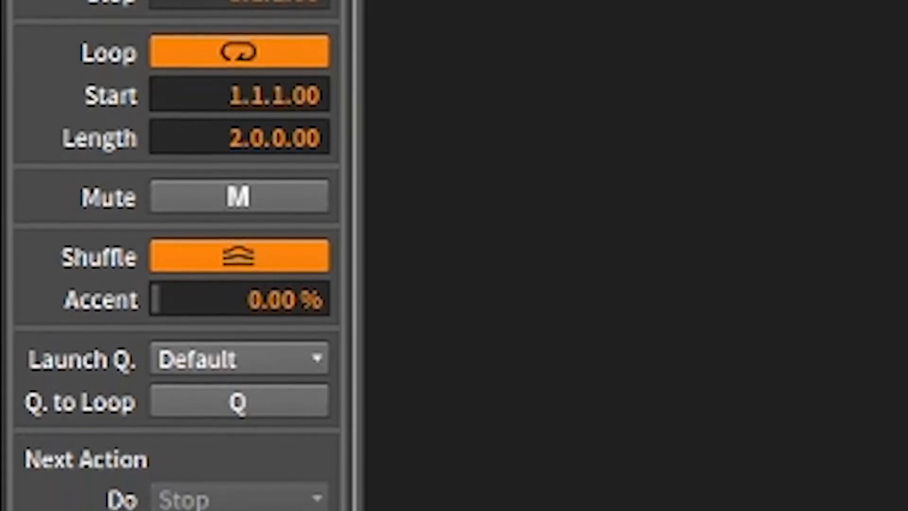
scroll(down, 3)
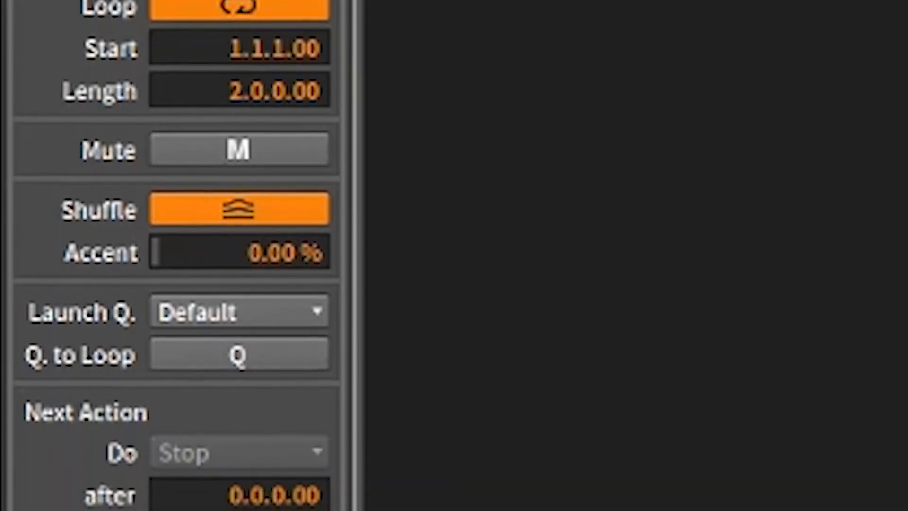
scroll(down, 3)
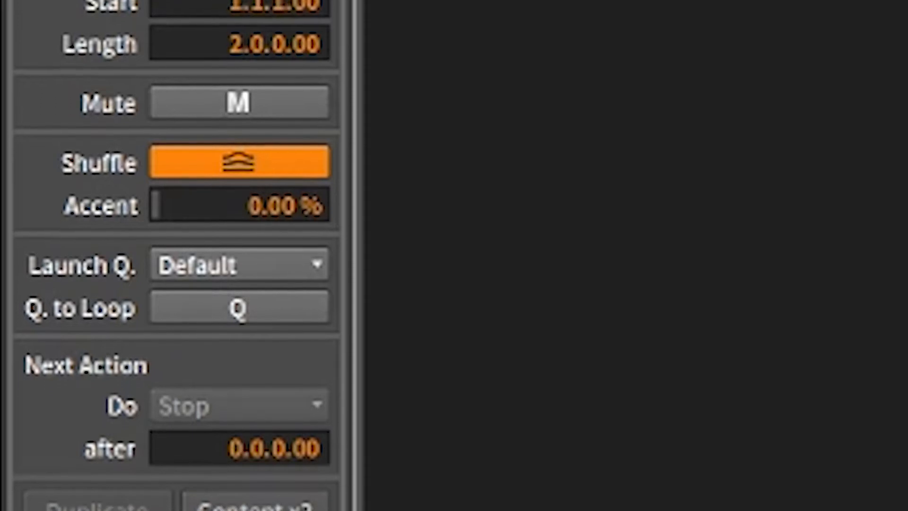
scroll(down, 3)
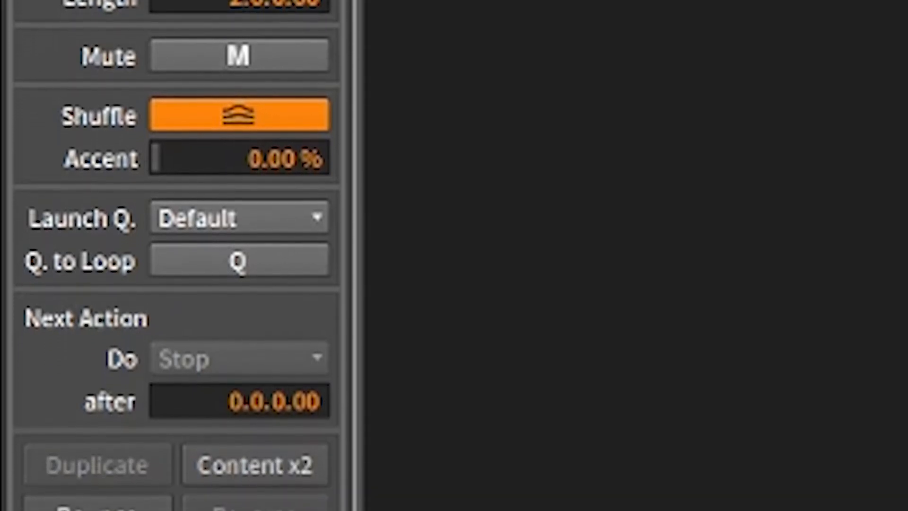
scroll(down, 3)
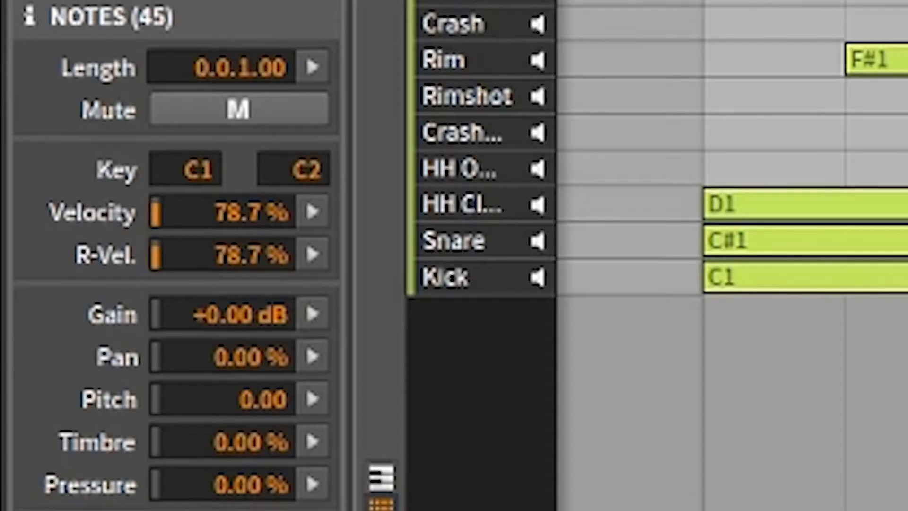
scroll(down, 3)
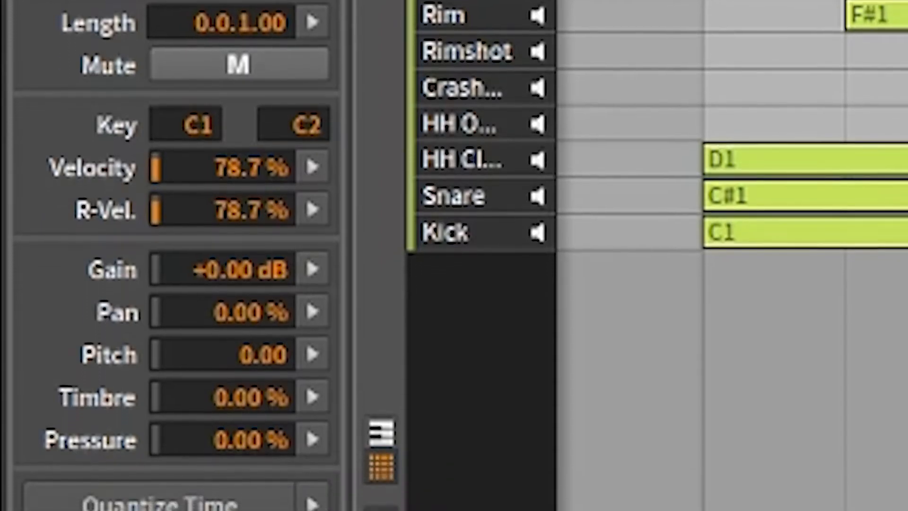
scroll(down, 3)
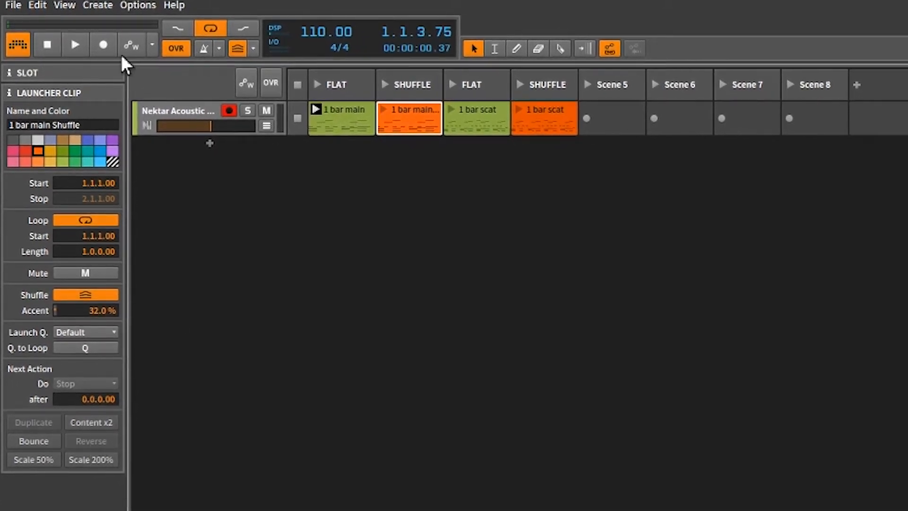
click(341, 109)
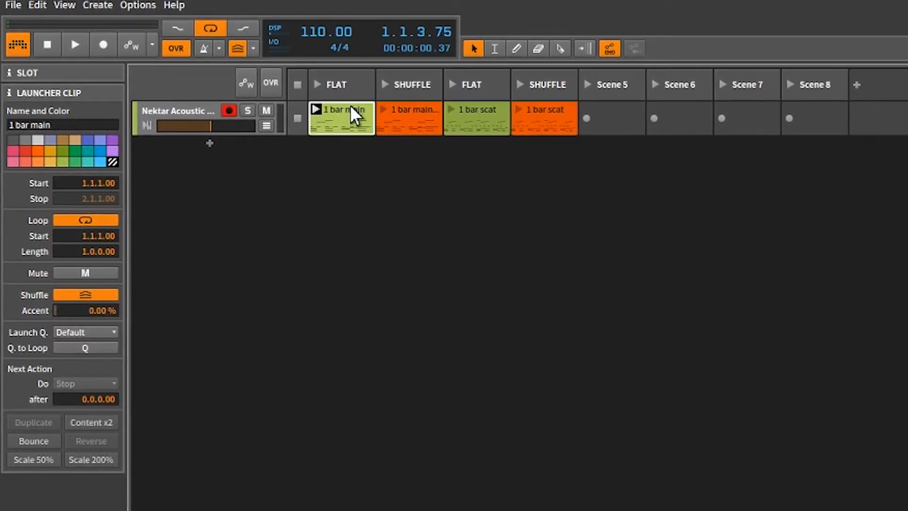
mouse_move(246, 44)
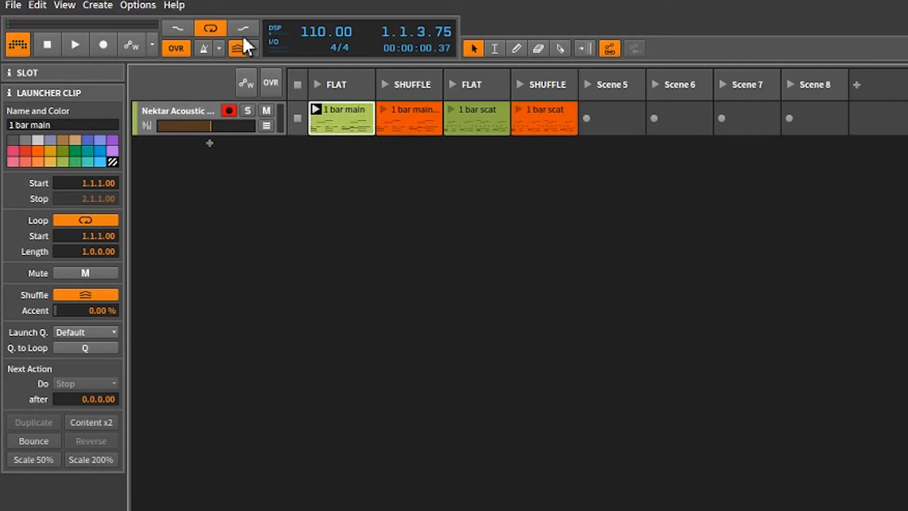
mouse_move(240, 58)
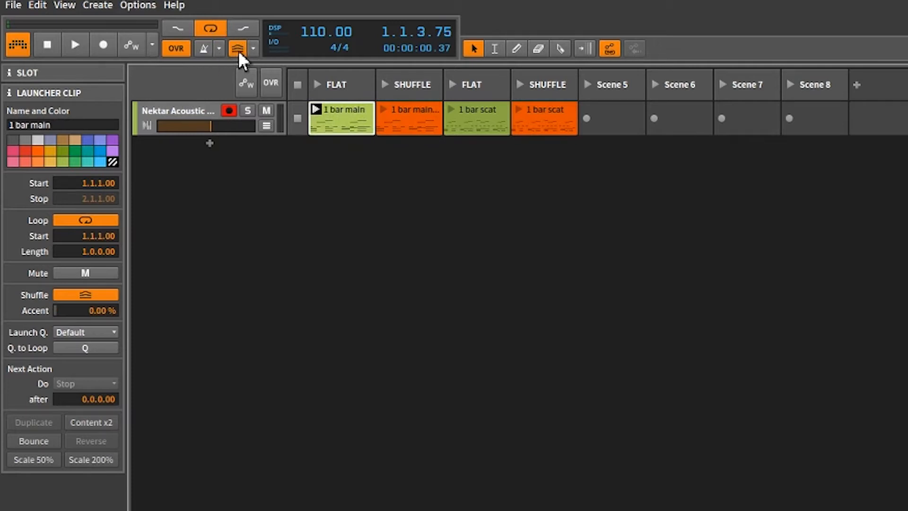
mouse_move(237, 48)
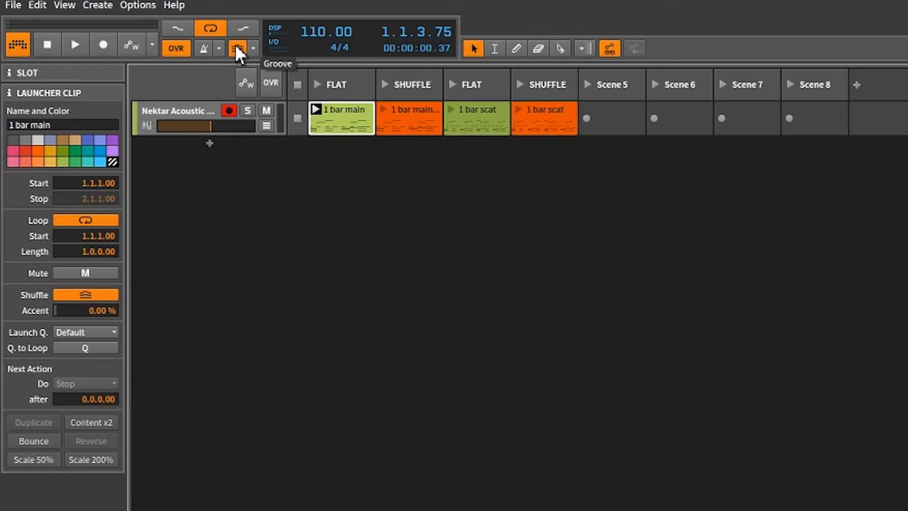
- Show the transport Groove popup with 1/16 shuffle at 50% and 1/4 accent
click(235, 49)
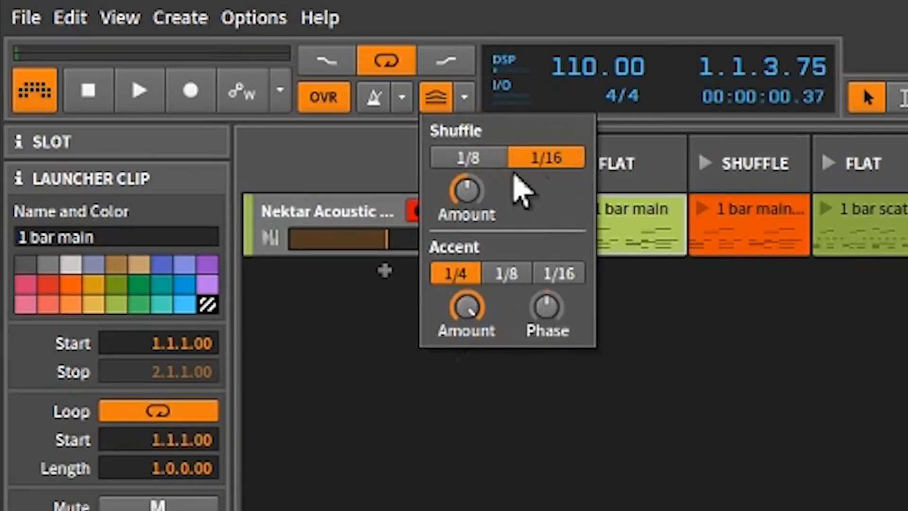
mouse_move(466, 191)
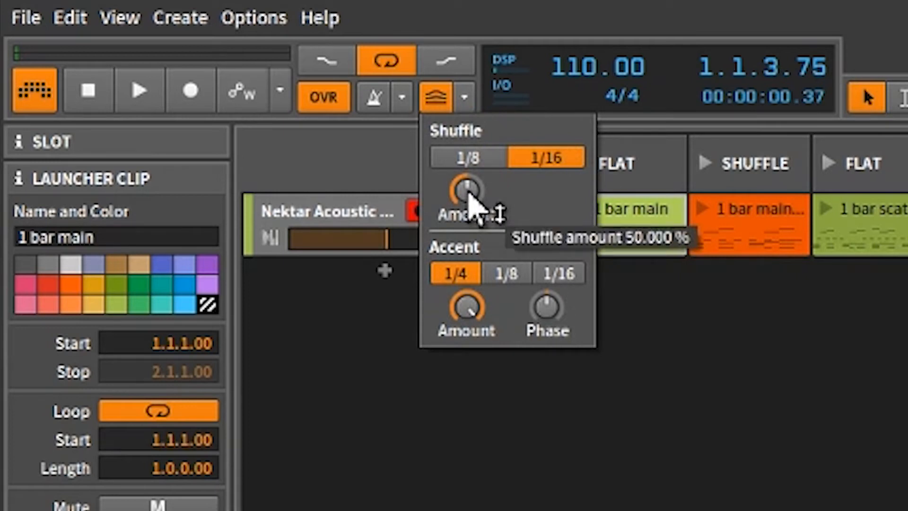
mouse_move(492, 174)
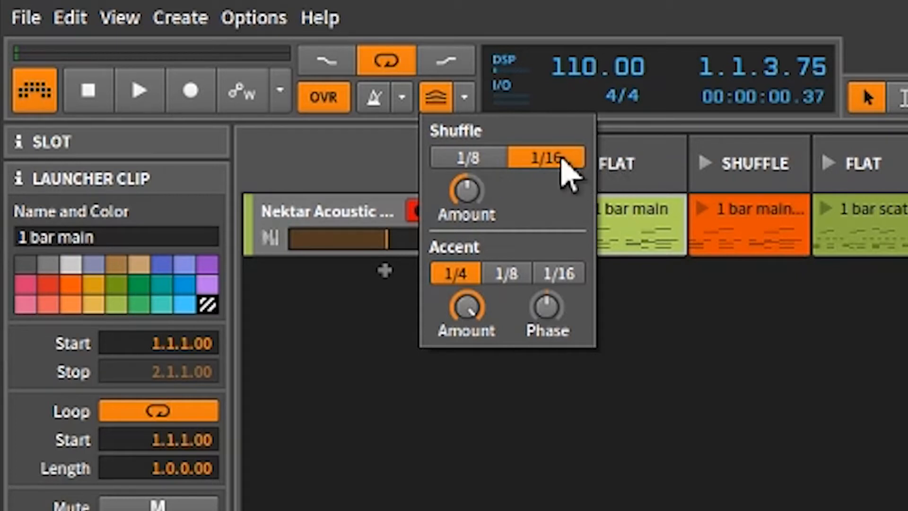
mouse_move(492, 173)
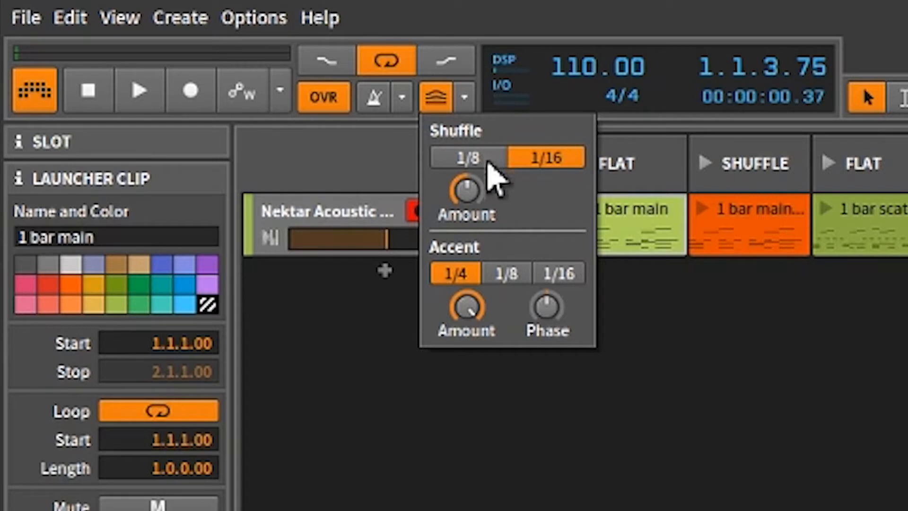
mouse_move(486, 212)
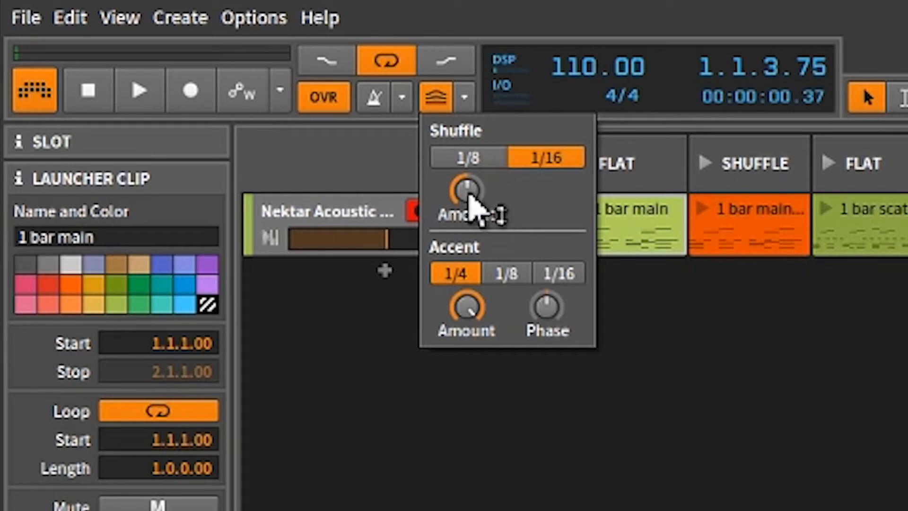
mouse_move(463, 188)
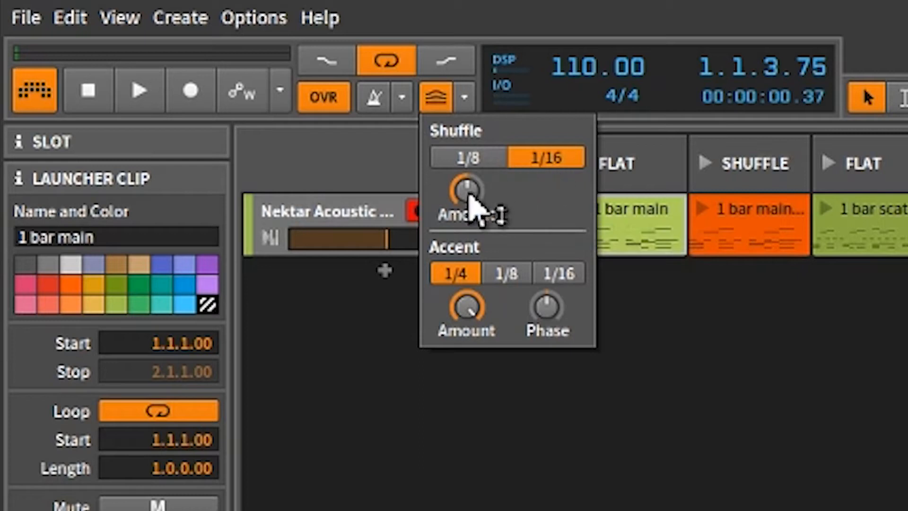
mouse_move(547, 310)
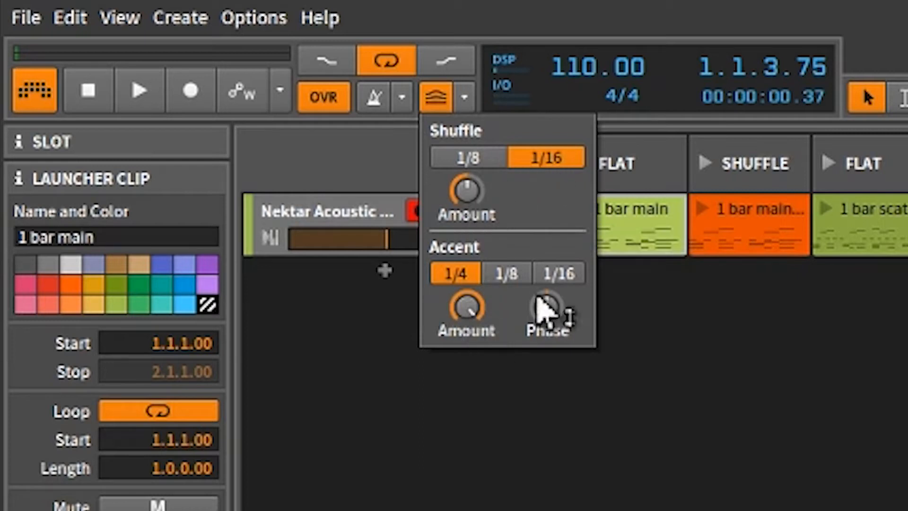
mouse_move(514, 432)
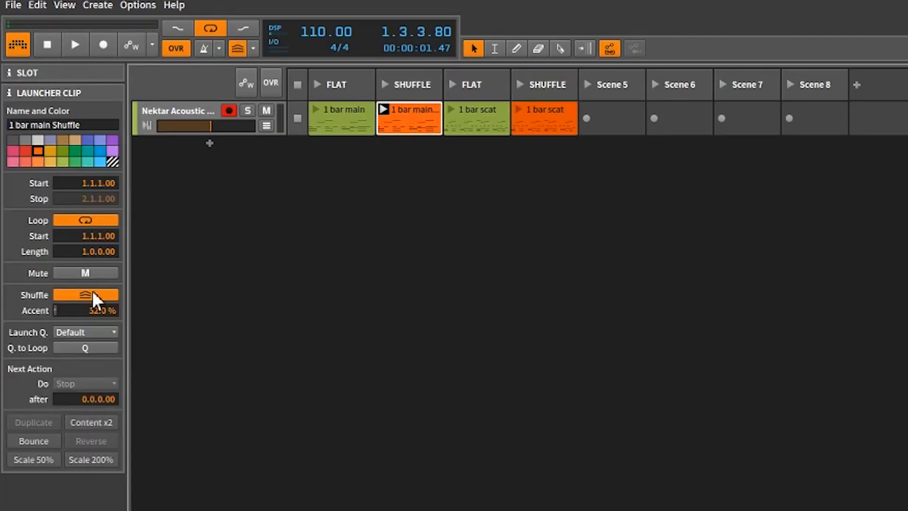
mouse_move(90, 318)
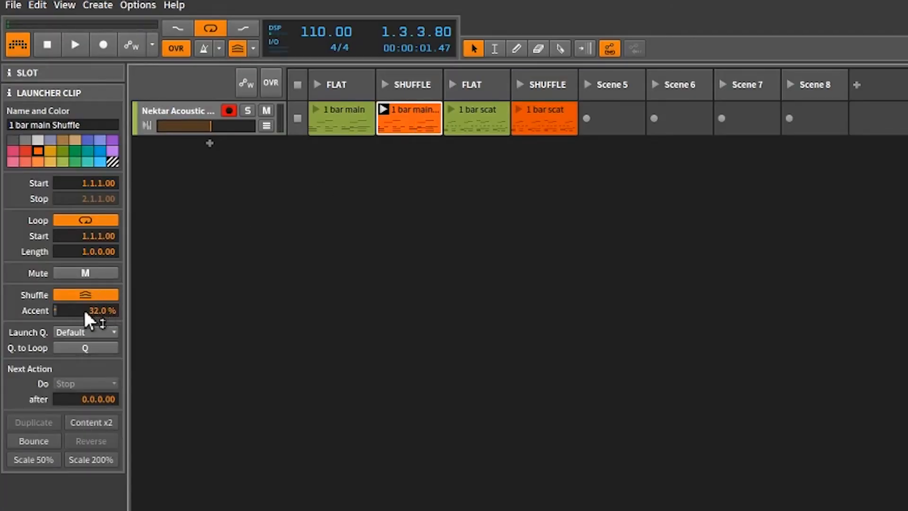
- Reopen the Groove popup to compare it with the SHUFFLE clip's 32% accent
click(252, 48)
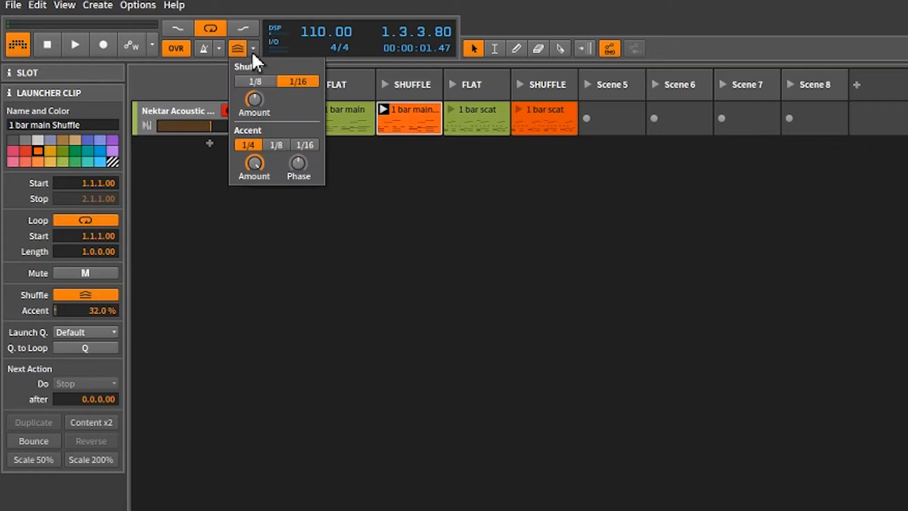
mouse_move(246, 66)
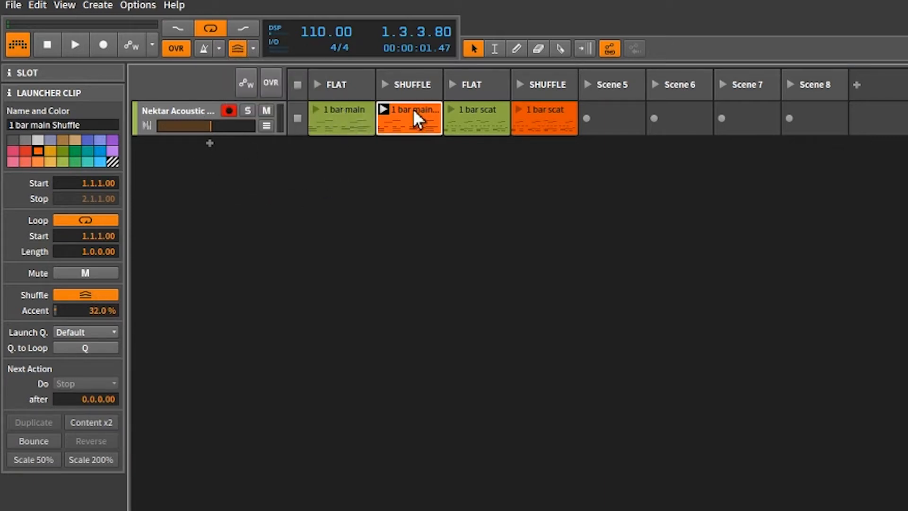
mouse_move(64, 350)
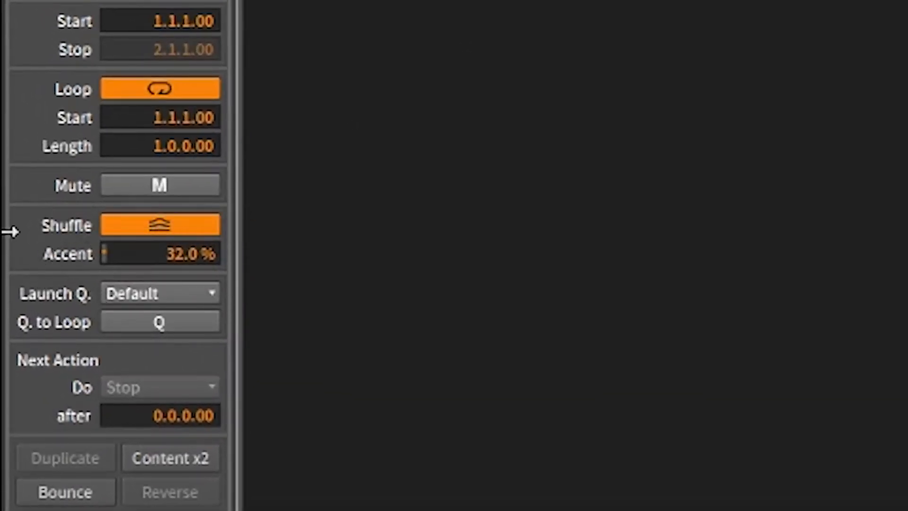
mouse_move(23, 231)
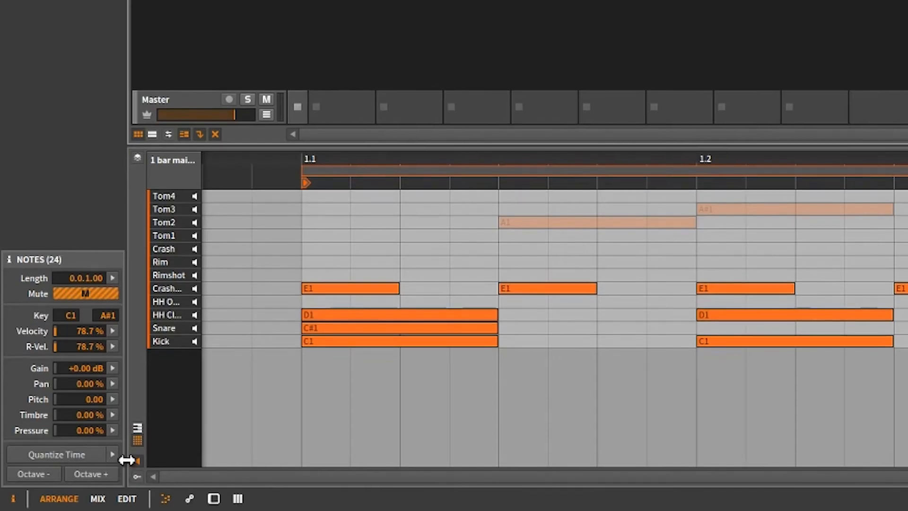
- Show the grid and quantize options for the '1 bar main' clip's drum notes
click(113, 454)
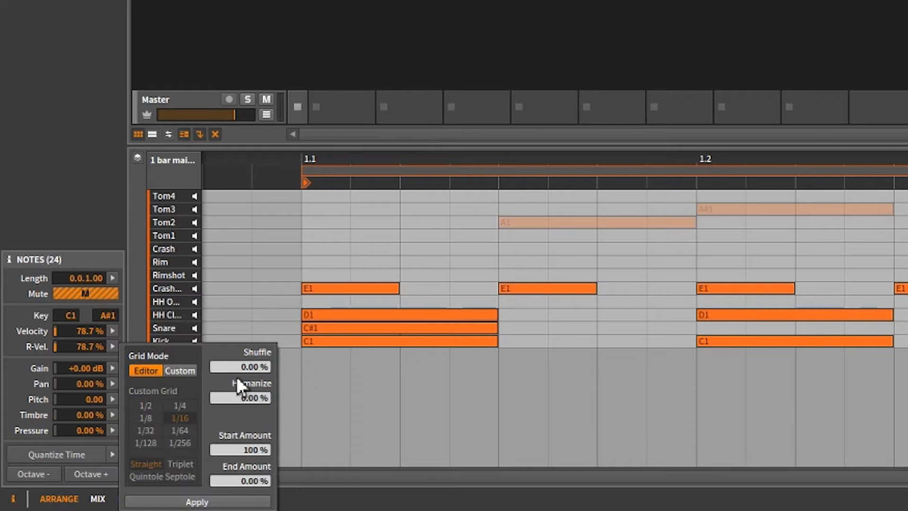
mouse_move(255, 490)
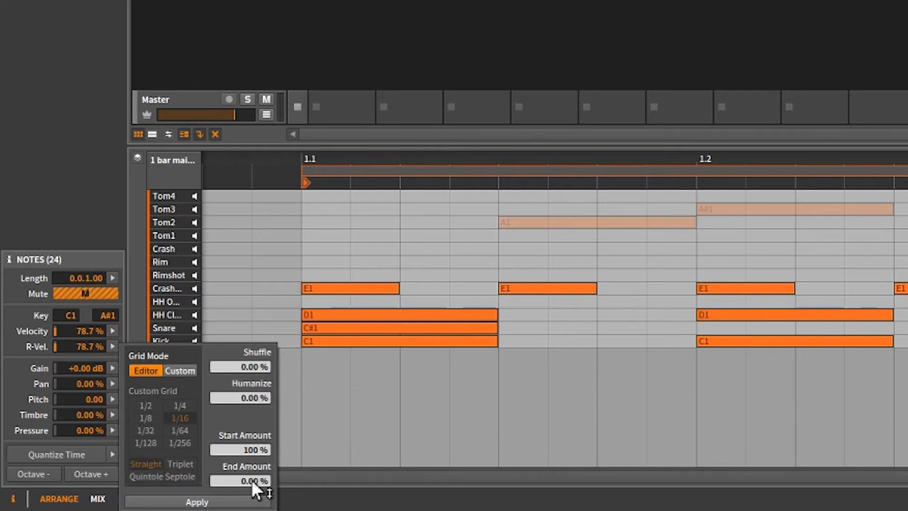
mouse_move(256, 334)
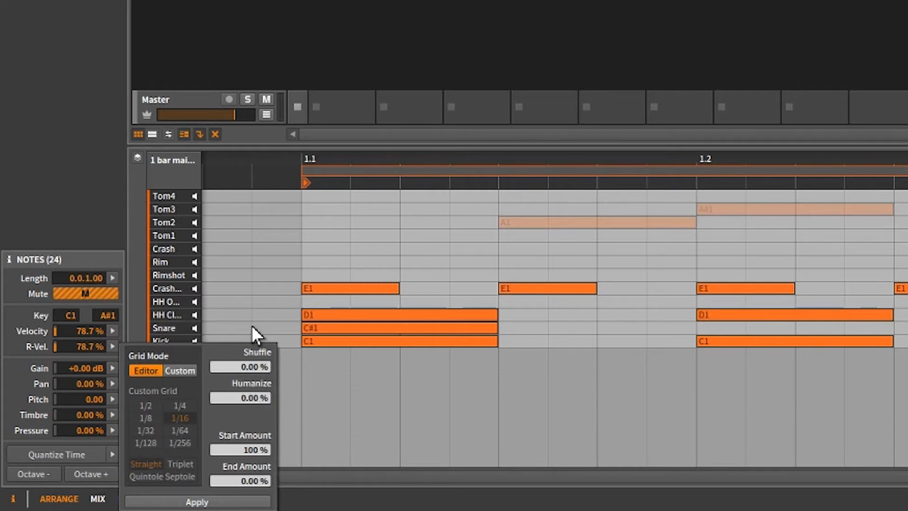
mouse_move(243, 385)
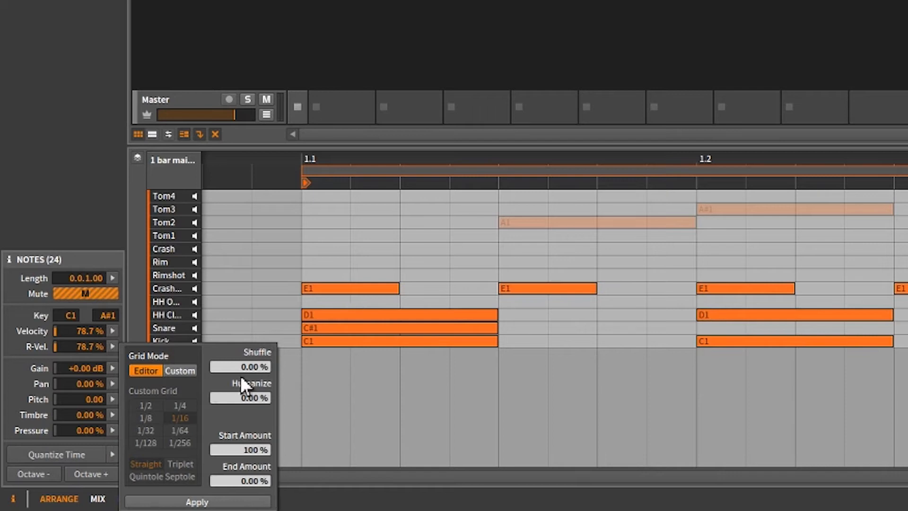
mouse_move(176, 393)
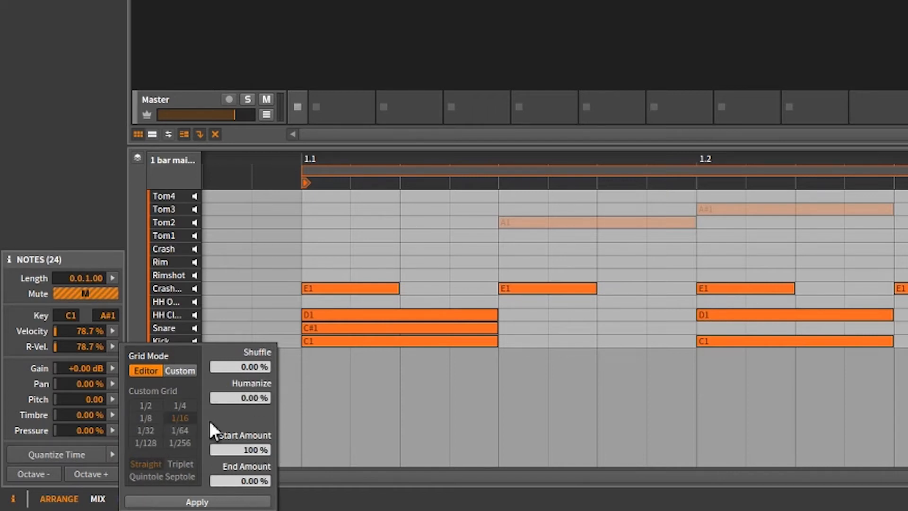
mouse_move(243, 422)
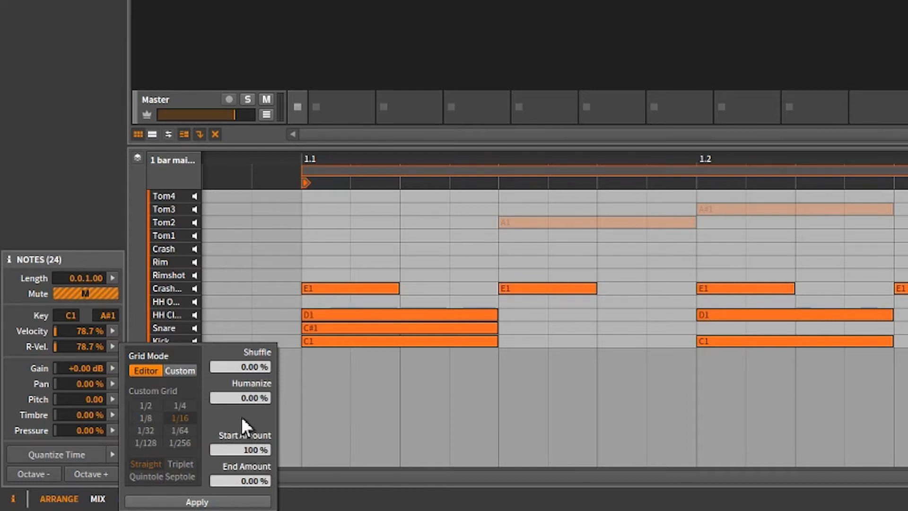
mouse_move(242, 431)
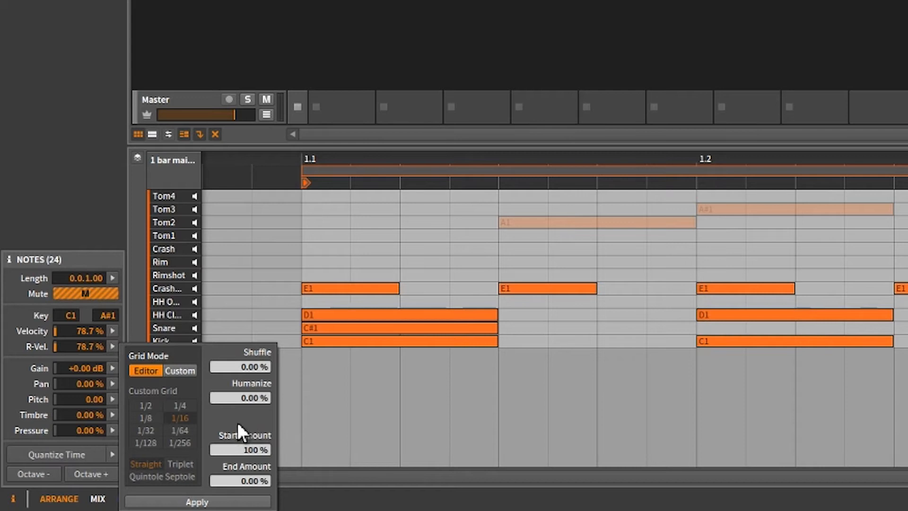
mouse_move(246, 425)
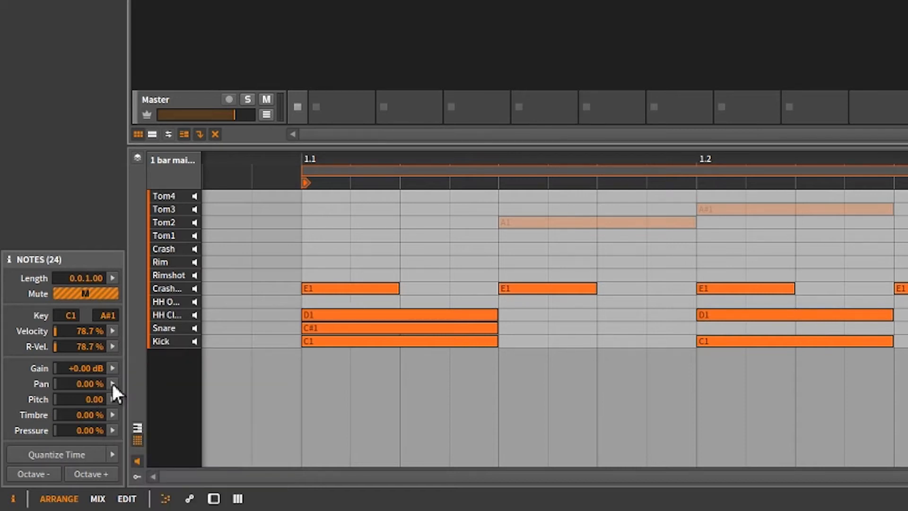
mouse_move(43, 483)
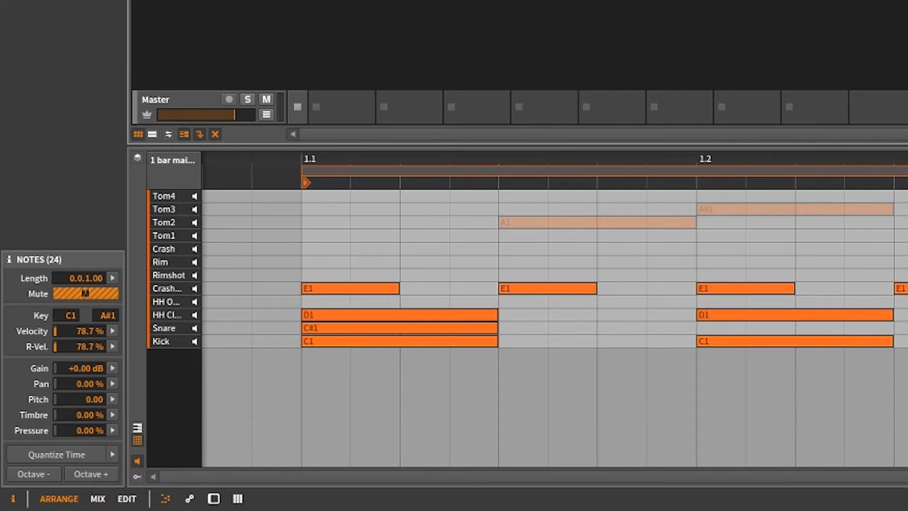
mouse_move(177, 431)
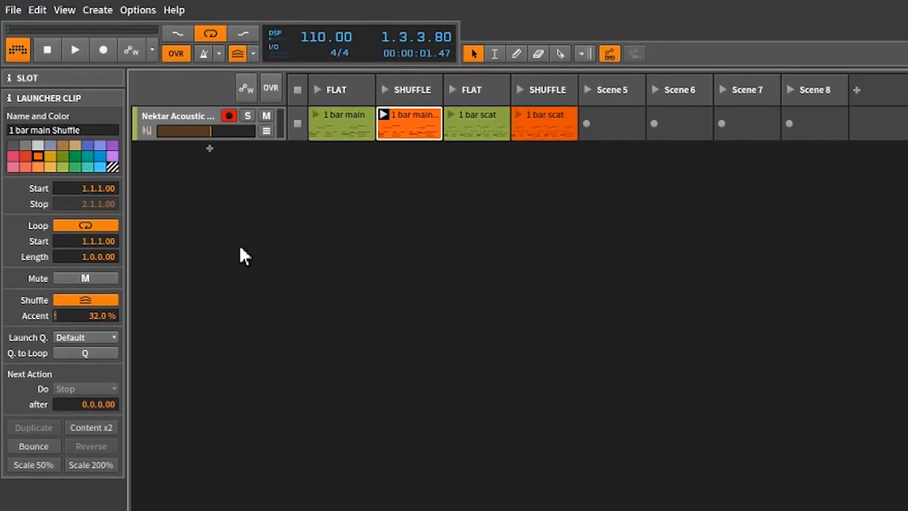
- Select the FLAT '1 bar main' clip and start playback
click(340, 122)
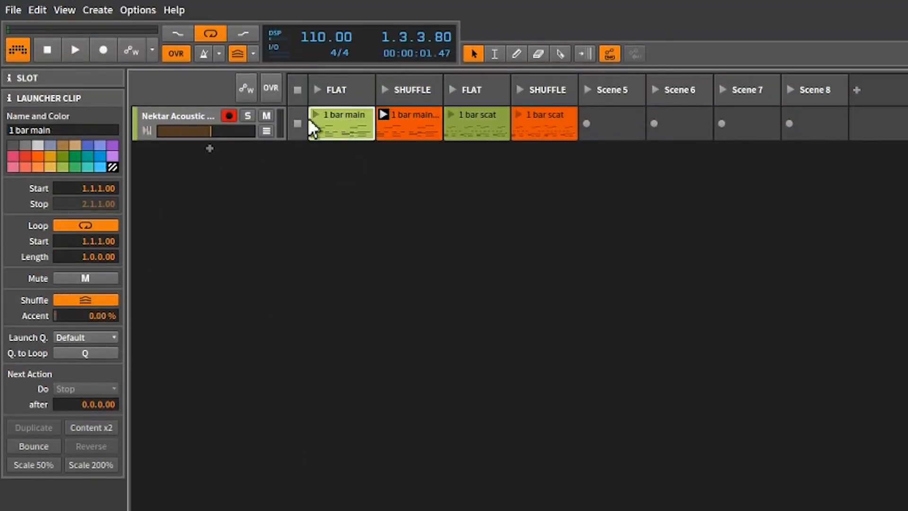
click(75, 49)
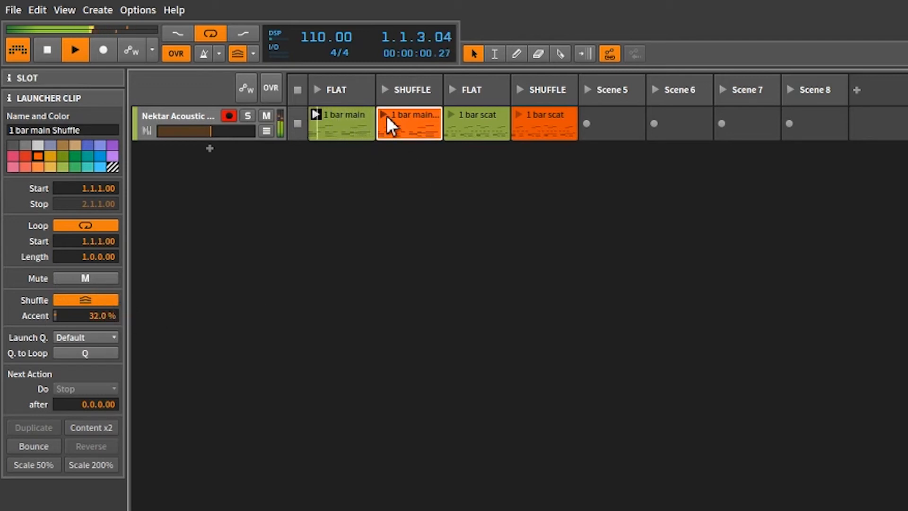
- Switch playback between shuffled and FLAT '1 bar main', stop, then select the SHUFFLE scene
click(384, 114)
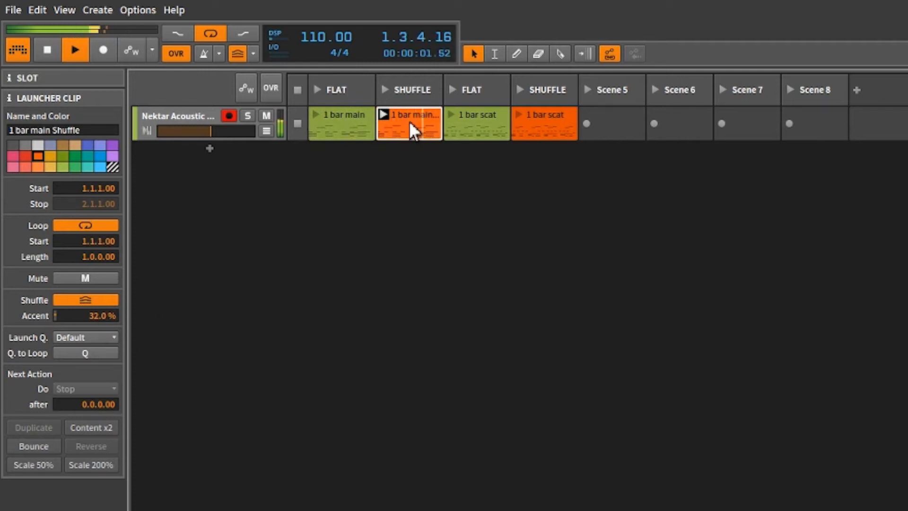
click(341, 123)
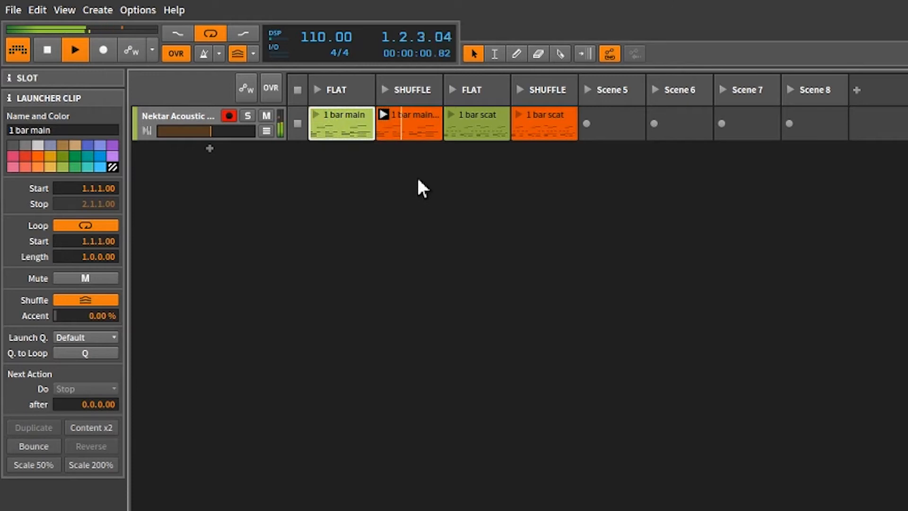
click(340, 90)
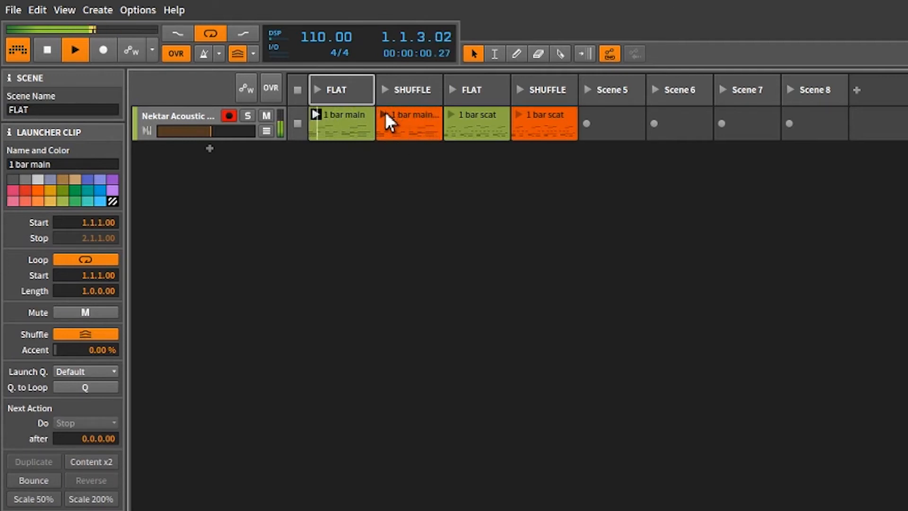
click(341, 114)
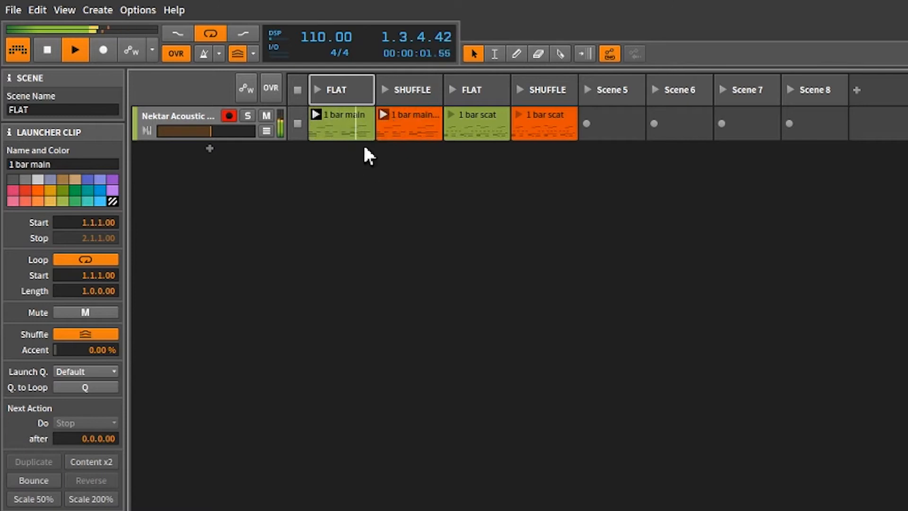
click(383, 114)
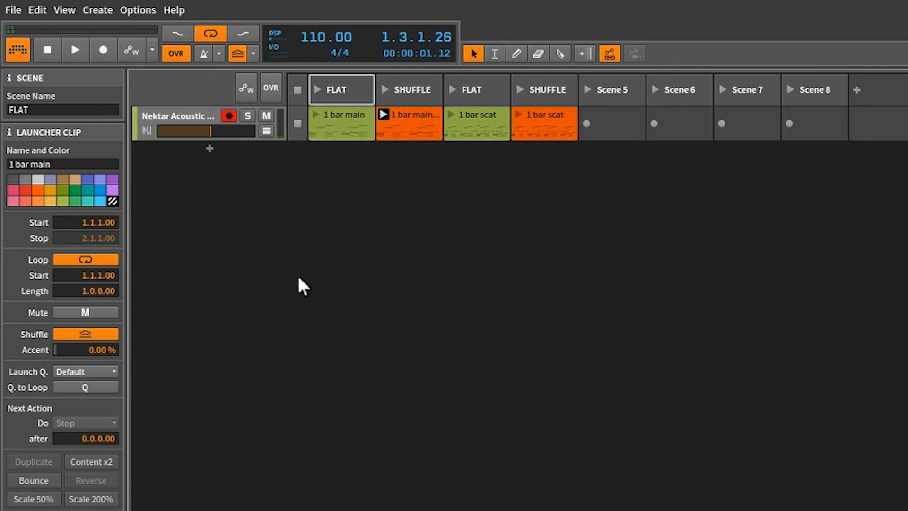
click(408, 89)
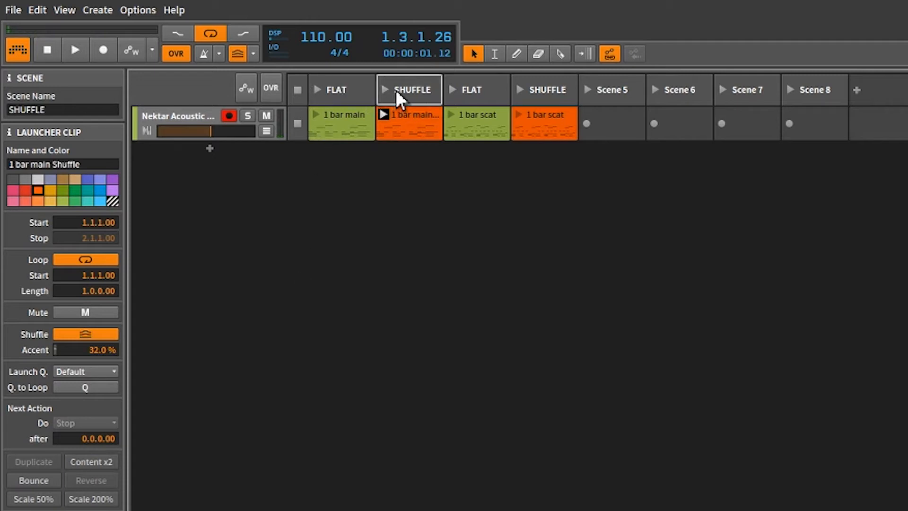
mouse_move(469, 96)
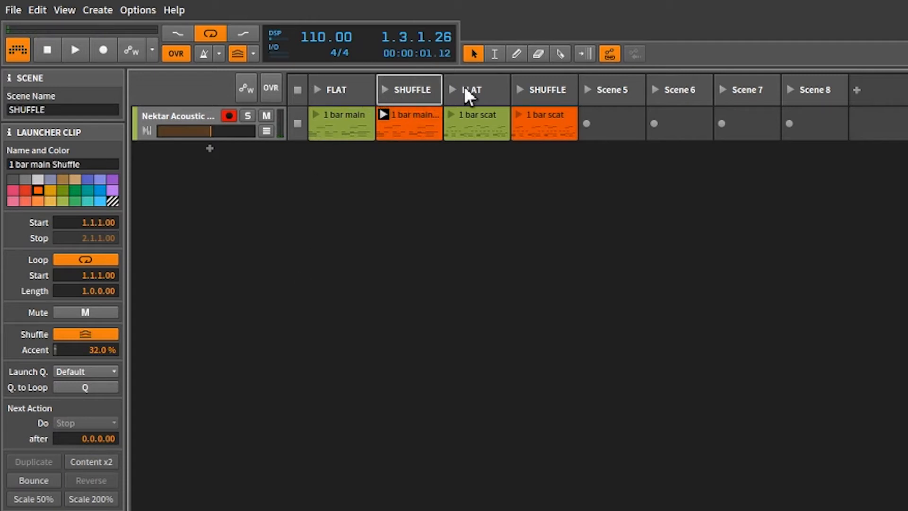
- Select the second FLAT scene and play the FLAT '1 bar scat' clip, with 0% accent
click(475, 89)
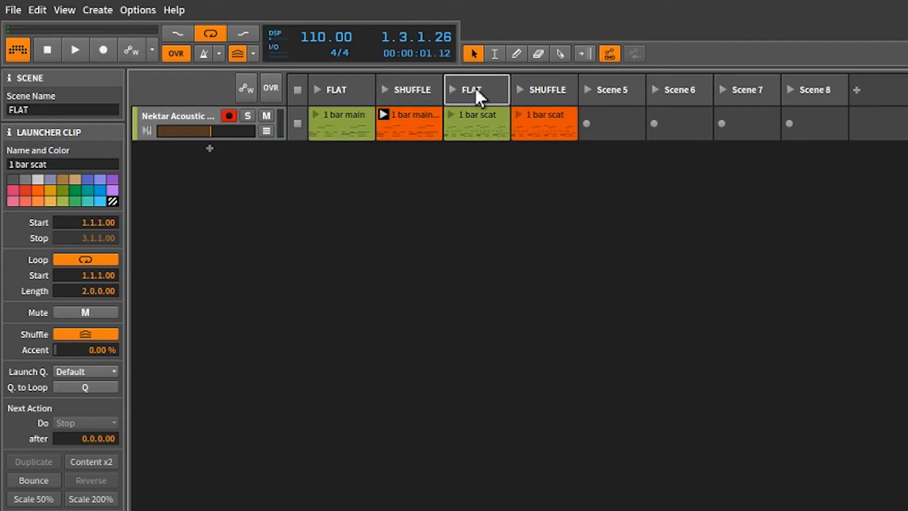
mouse_move(455, 135)
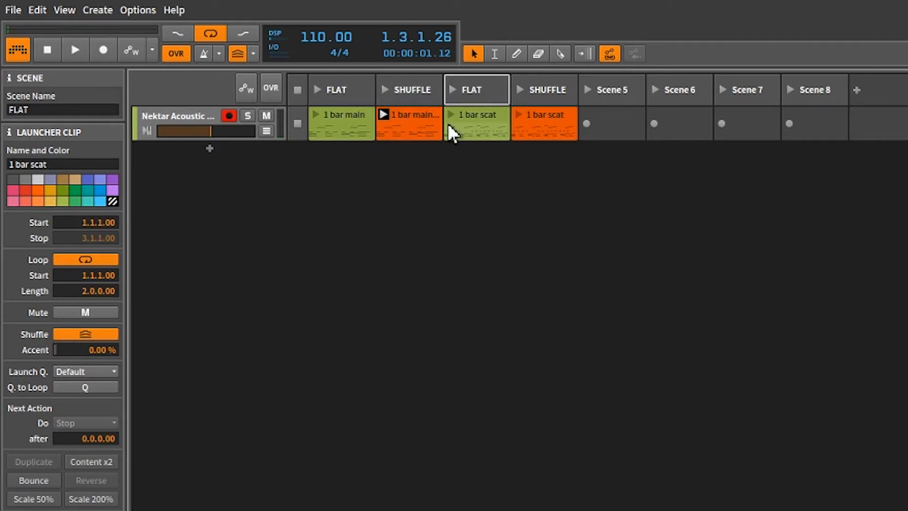
mouse_move(460, 107)
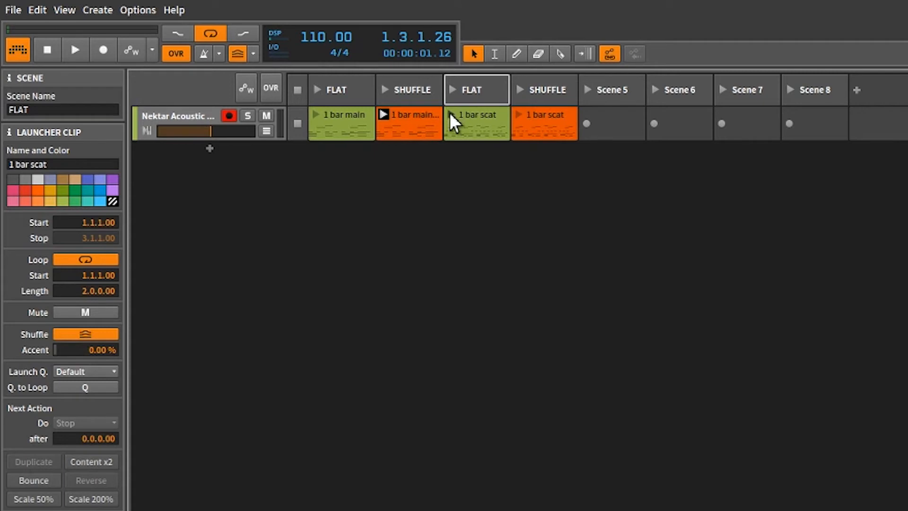
click(75, 49)
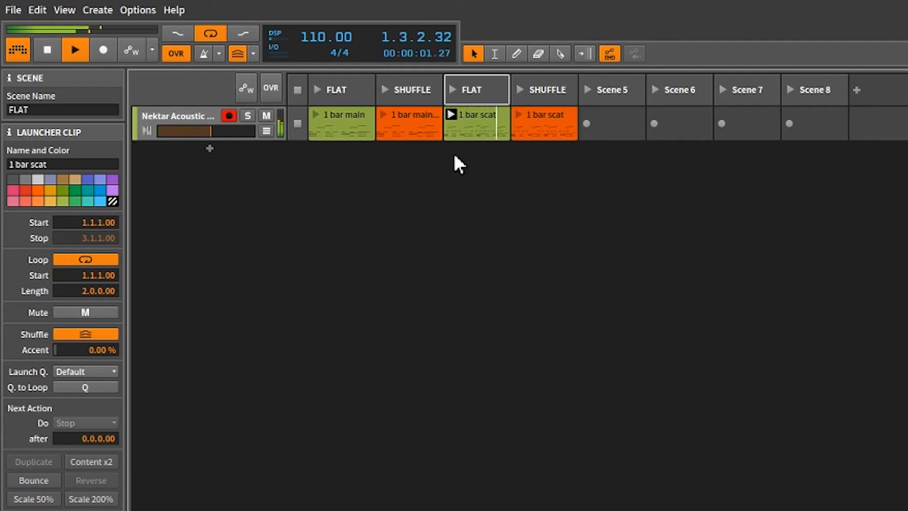
click(475, 124)
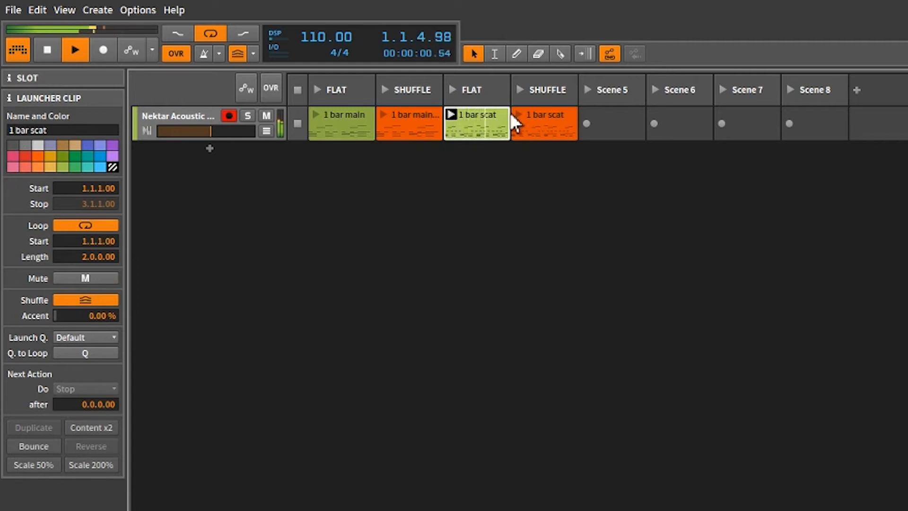
- Launch the shuffled '1 bar scat' clip, raise its accent to 54%, and show global groove settings
click(543, 123)
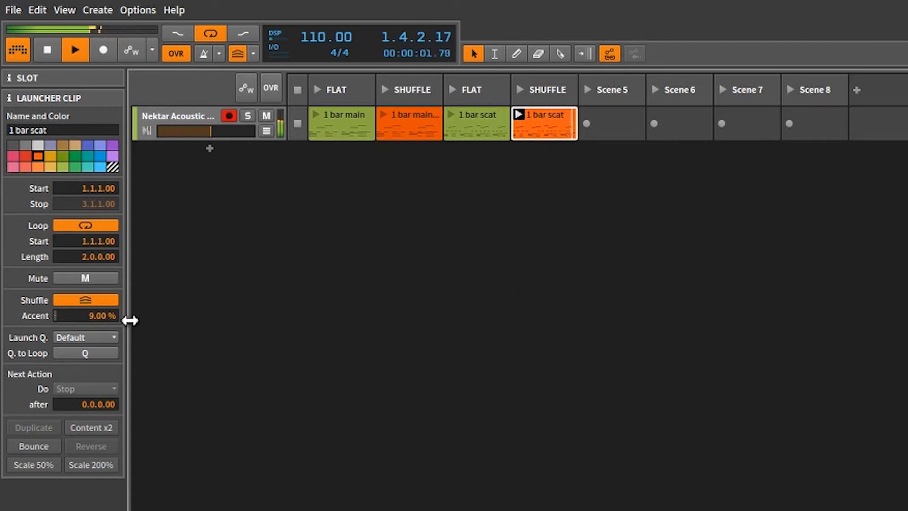
click(237, 53)
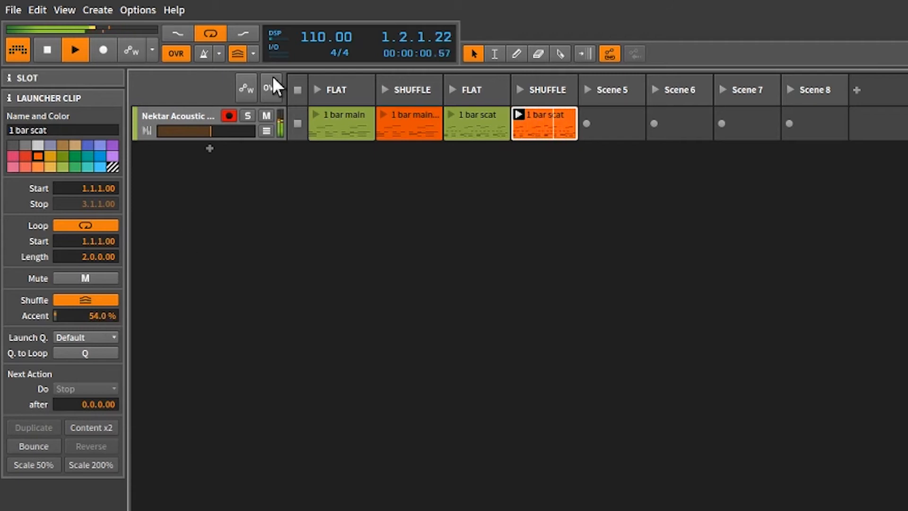
click(237, 53)
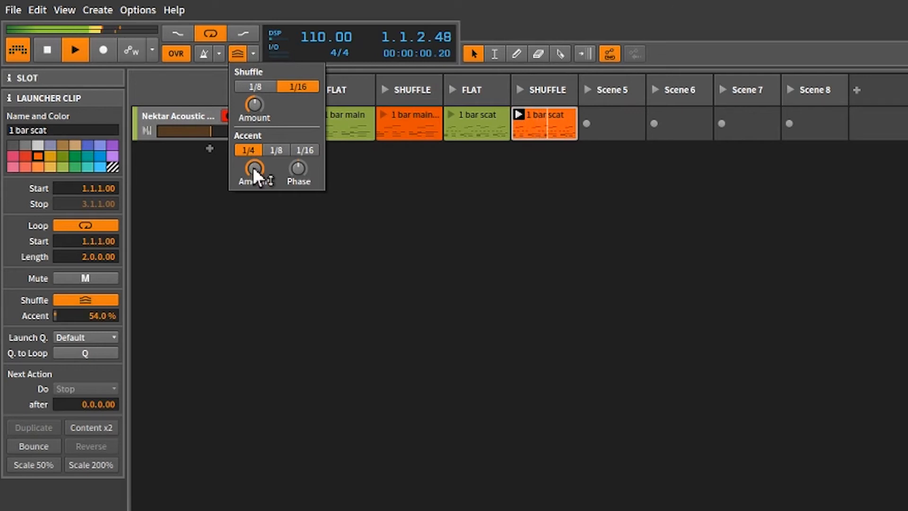
- Try 1/16 accent, return to 1/4, then raise accent amount and shift its phase
drag(253, 170, 253, 168)
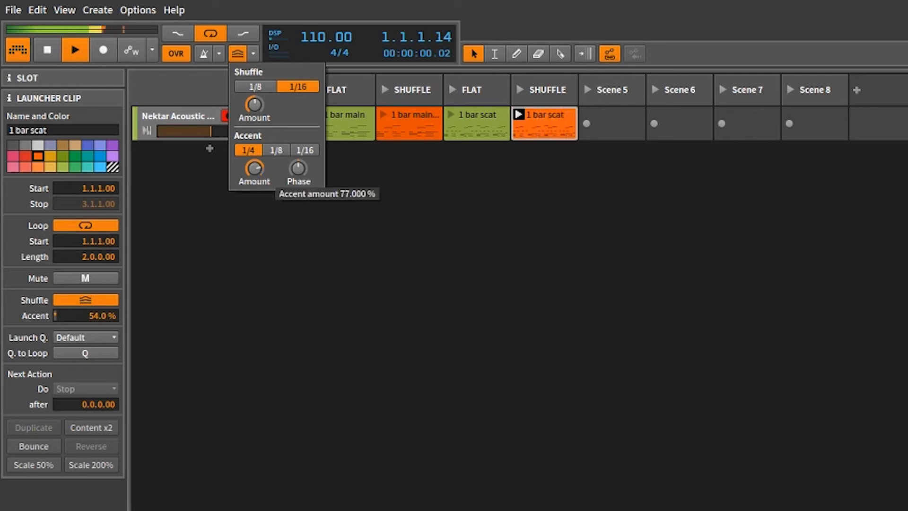
drag(253, 168, 253, 173)
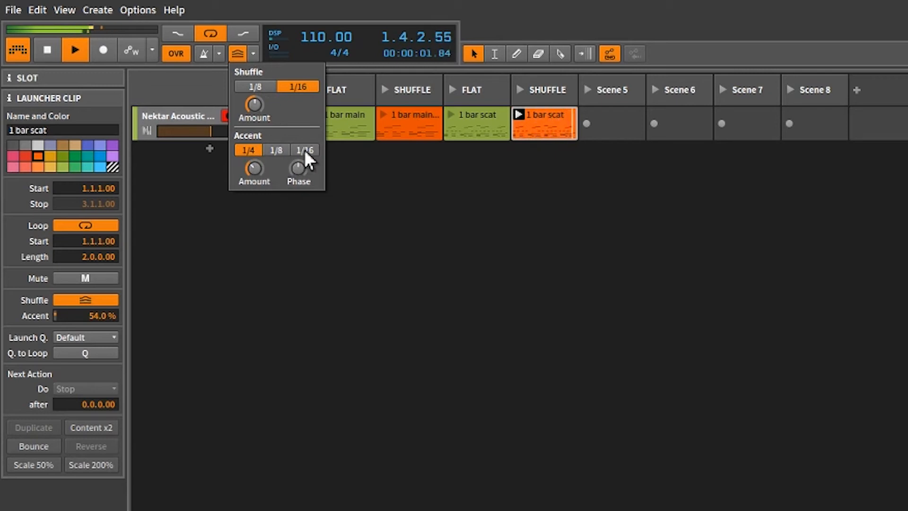
click(304, 150)
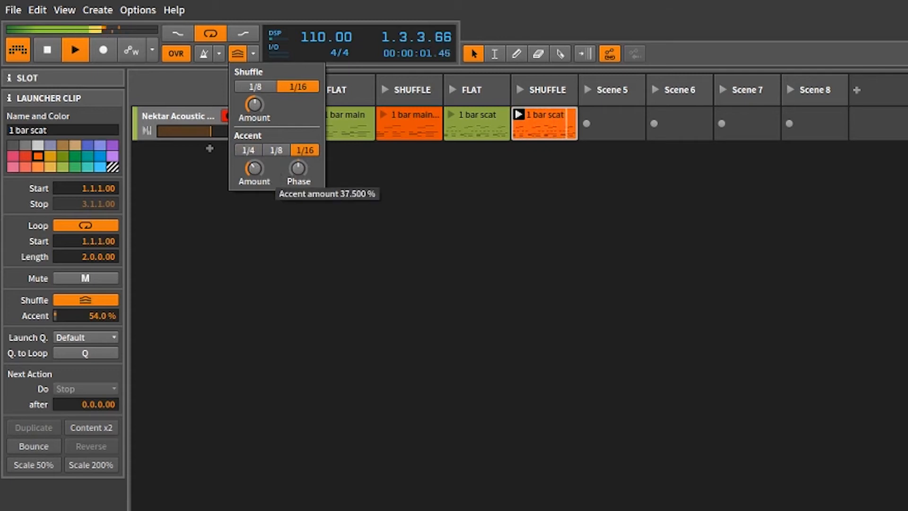
drag(252, 168, 255, 157)
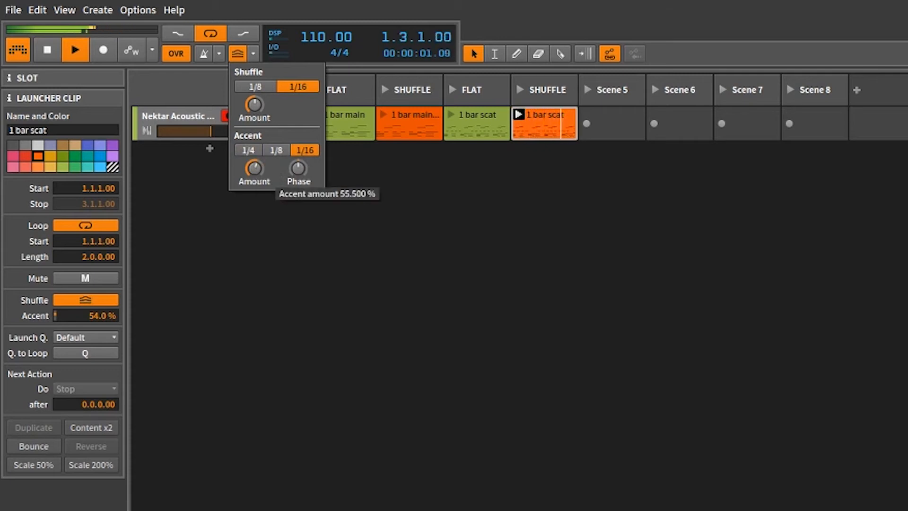
click(248, 150)
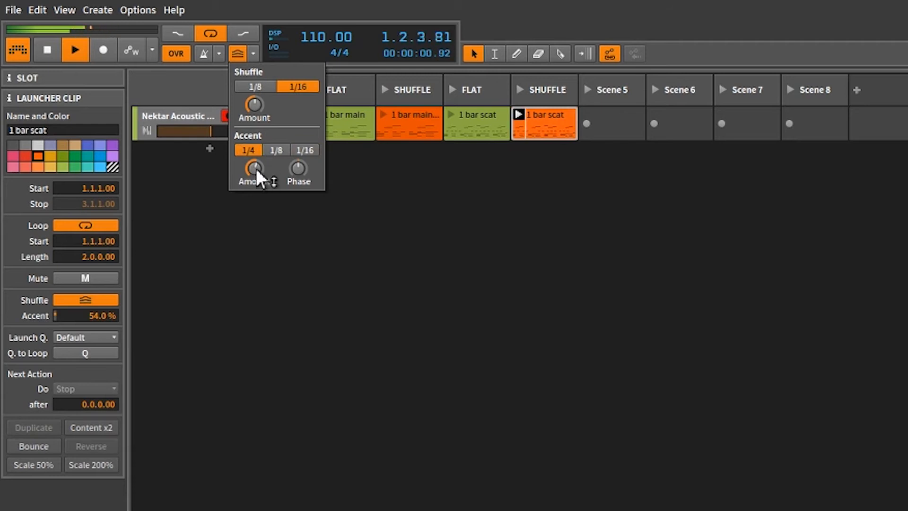
drag(253, 167, 253, 168)
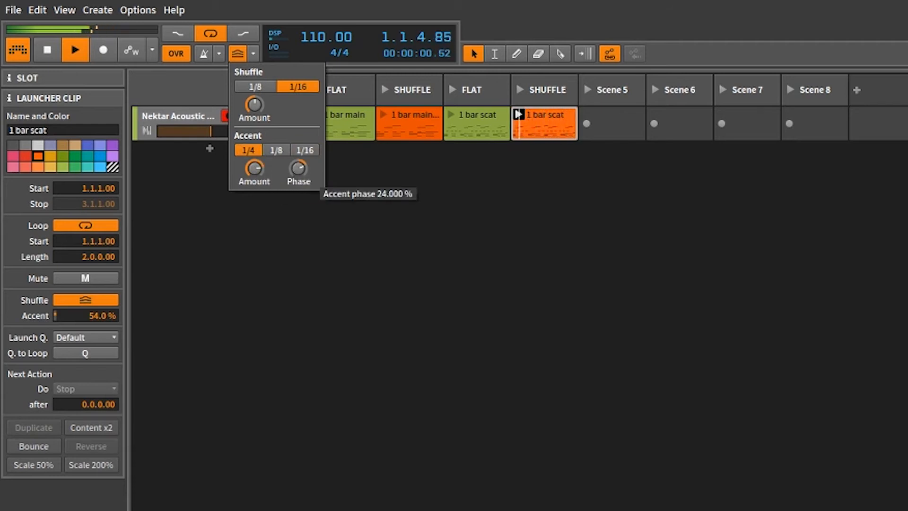
drag(298, 168, 298, 179)
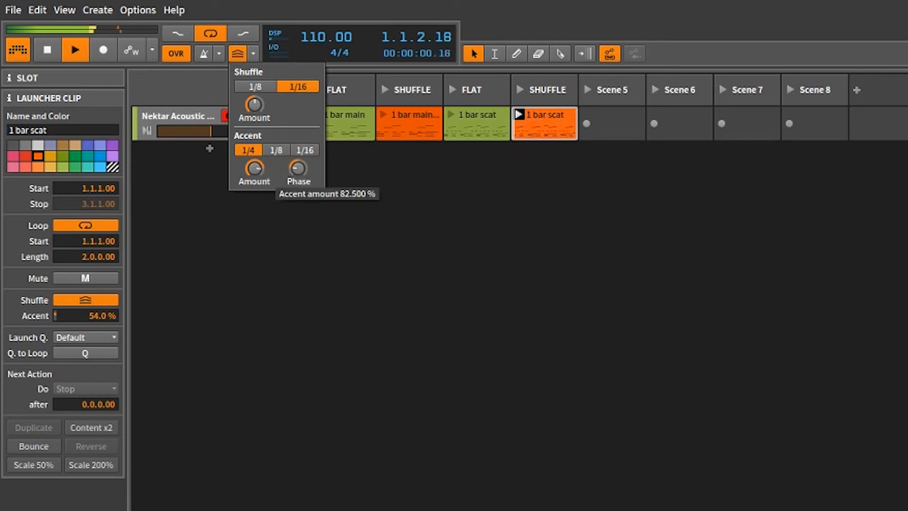
mouse_move(298, 168)
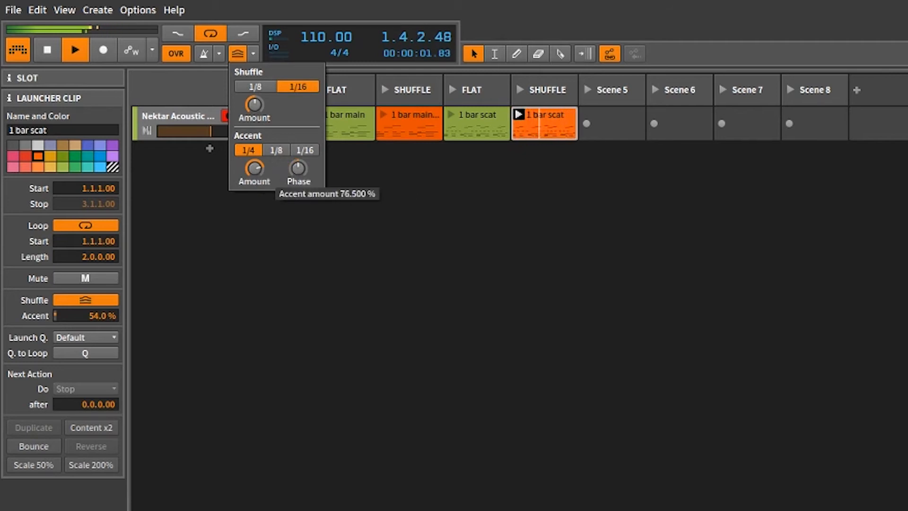
mouse_move(258, 227)
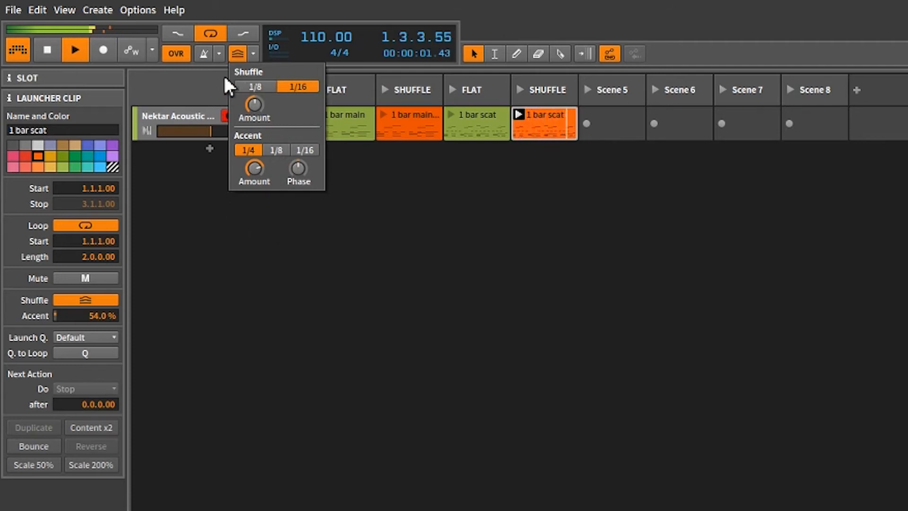
mouse_move(250, 226)
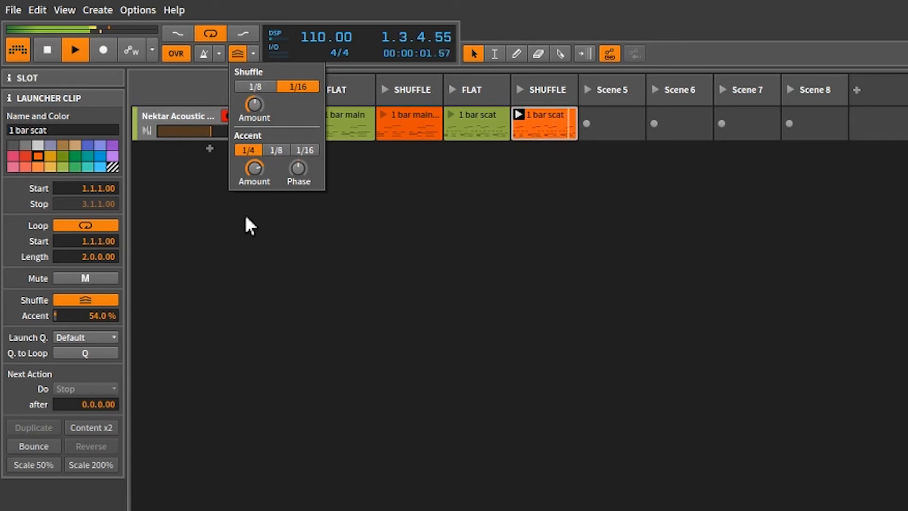
mouse_move(288, 135)
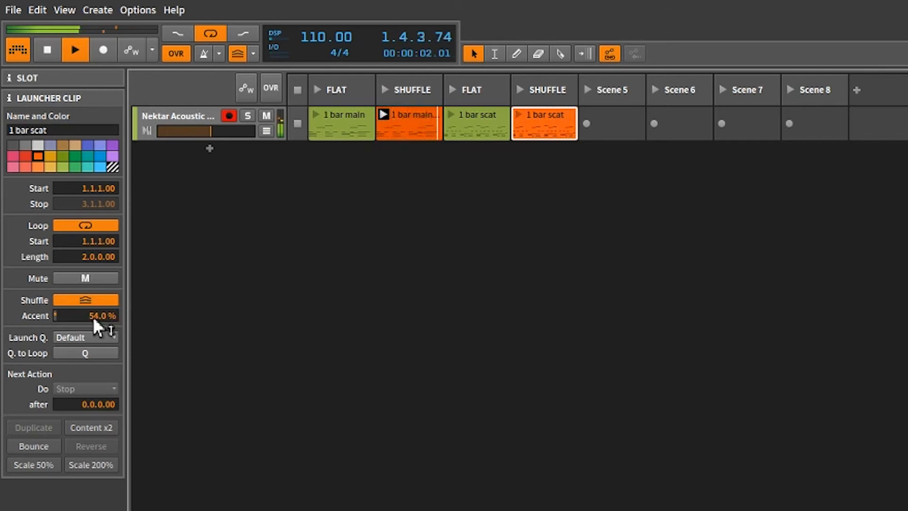
- Launch each FLAT and SHUFFLE '1 bar main' and '1 bar scat' clip in turn to compare
click(408, 123)
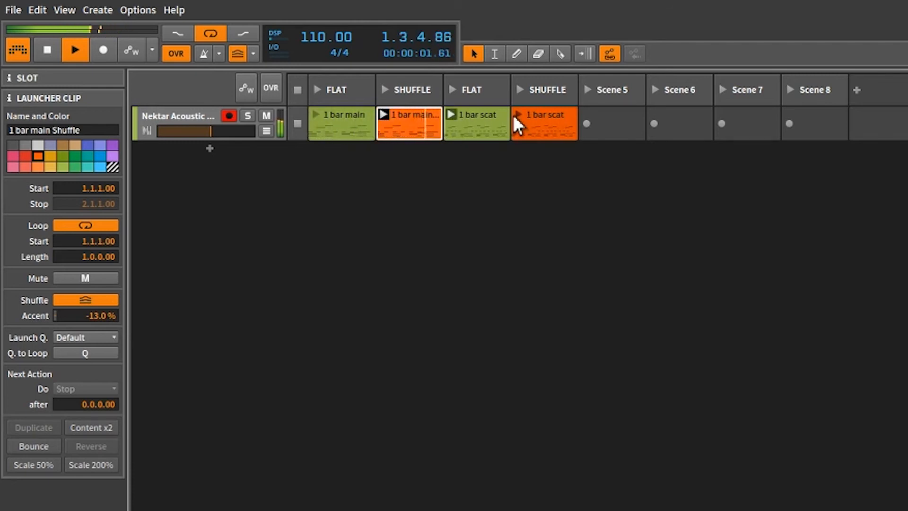
click(317, 114)
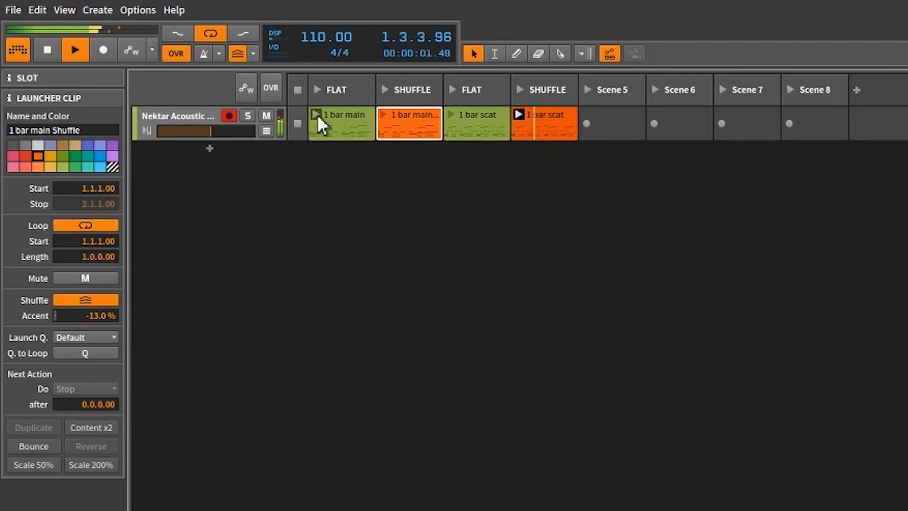
click(407, 124)
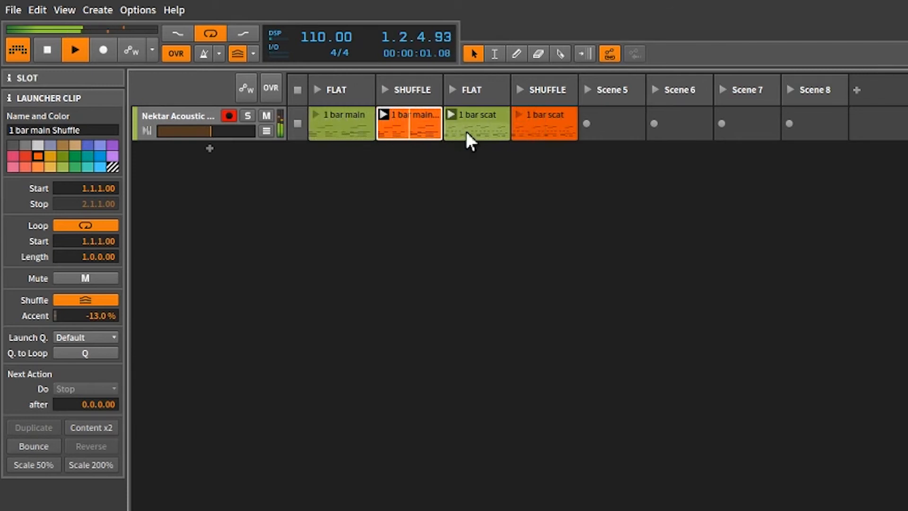
click(476, 122)
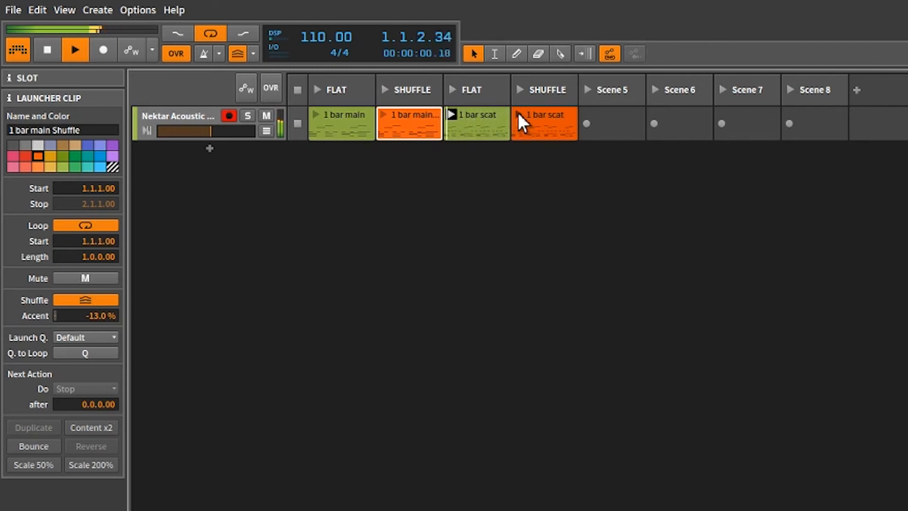
click(544, 123)
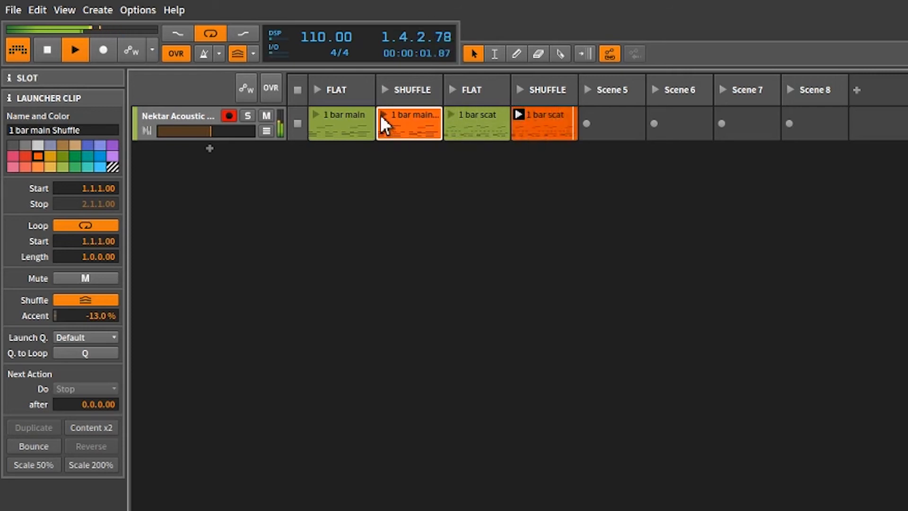
click(519, 114)
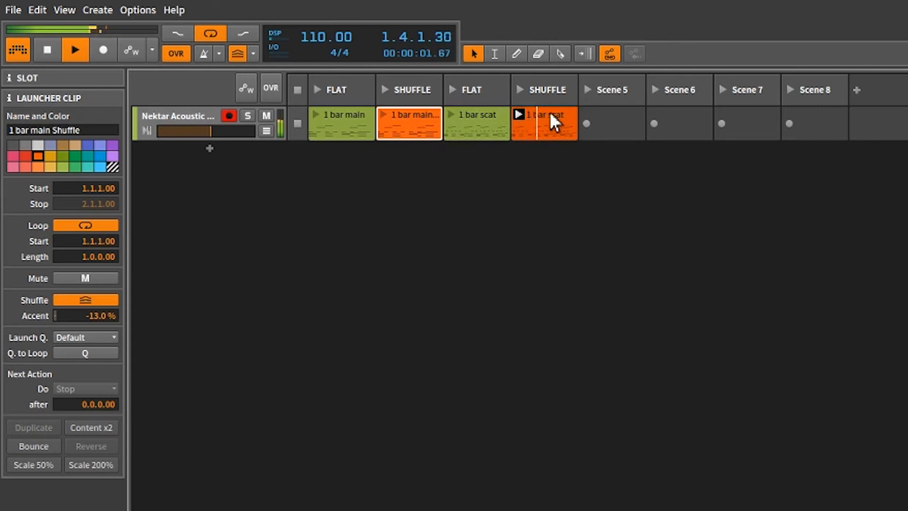
click(545, 123)
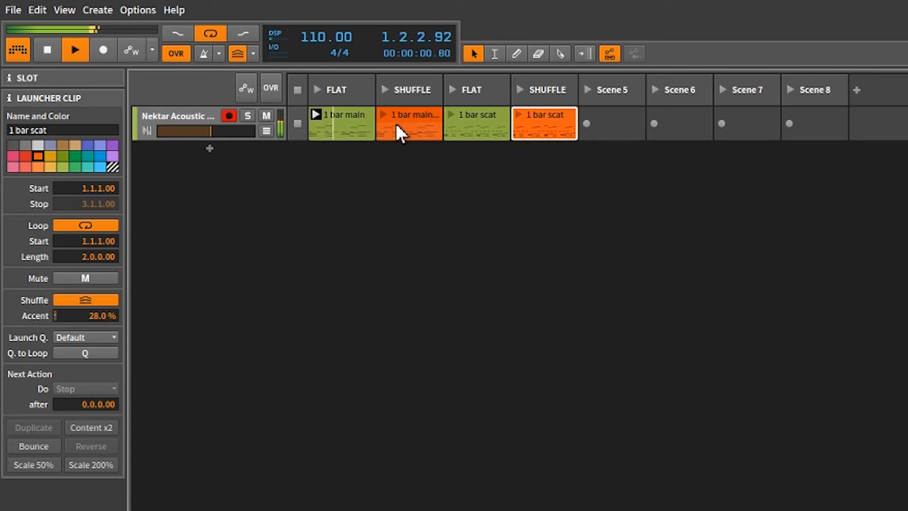
click(408, 124)
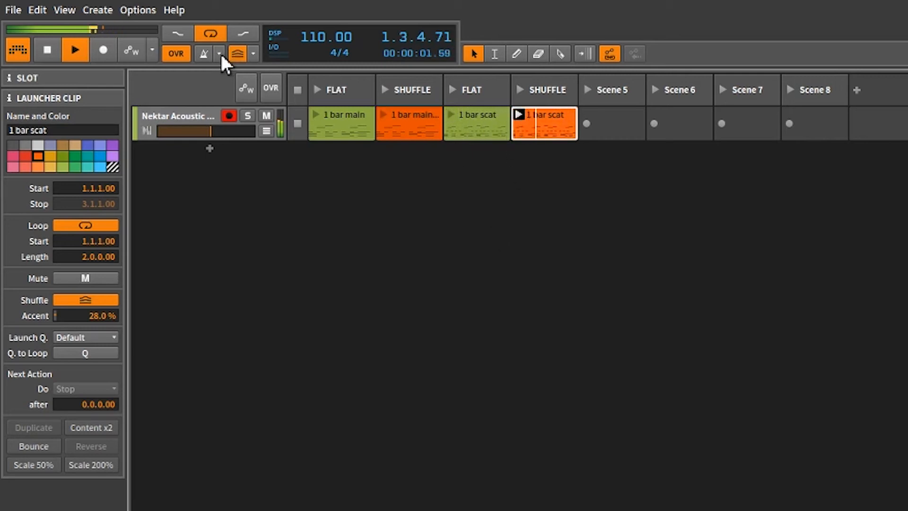
- Switch global groove accent to 1/16 and shuffle to 1/8, sweeping shuffle amount between 34% and 89.5%
click(236, 54)
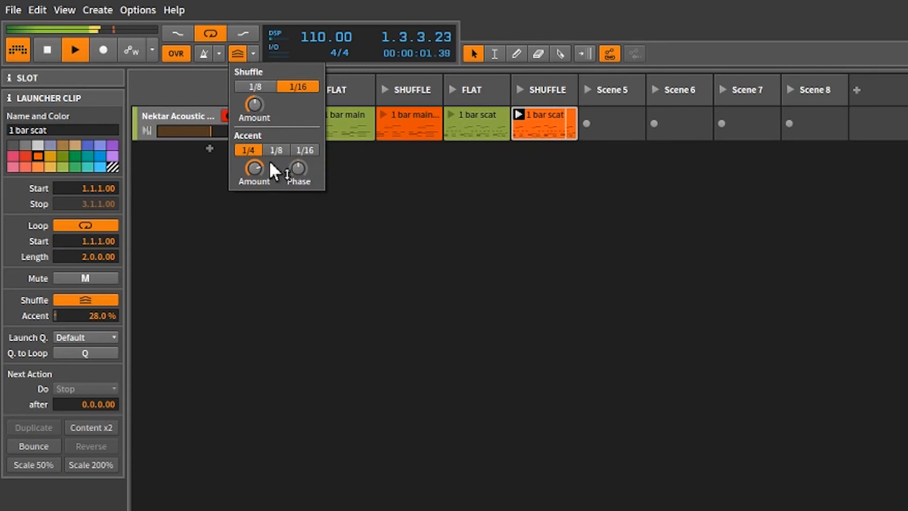
click(276, 150)
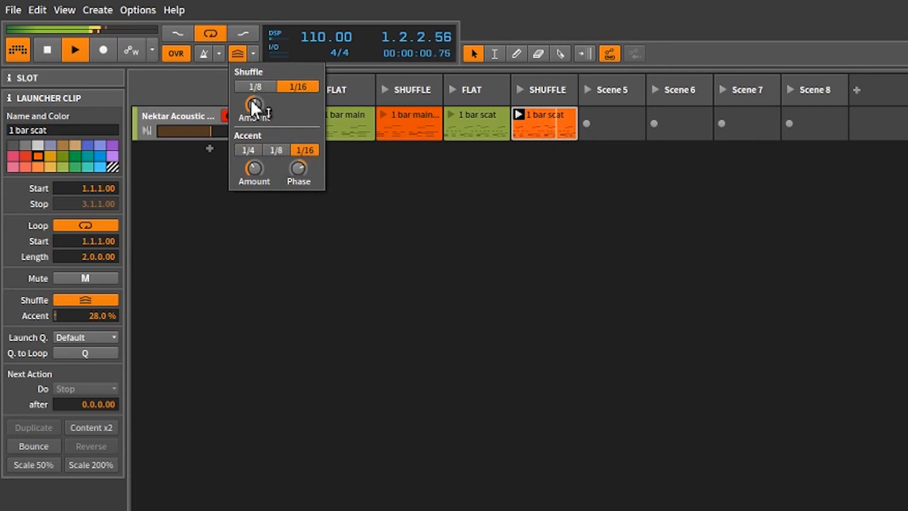
drag(252, 106, 253, 92)
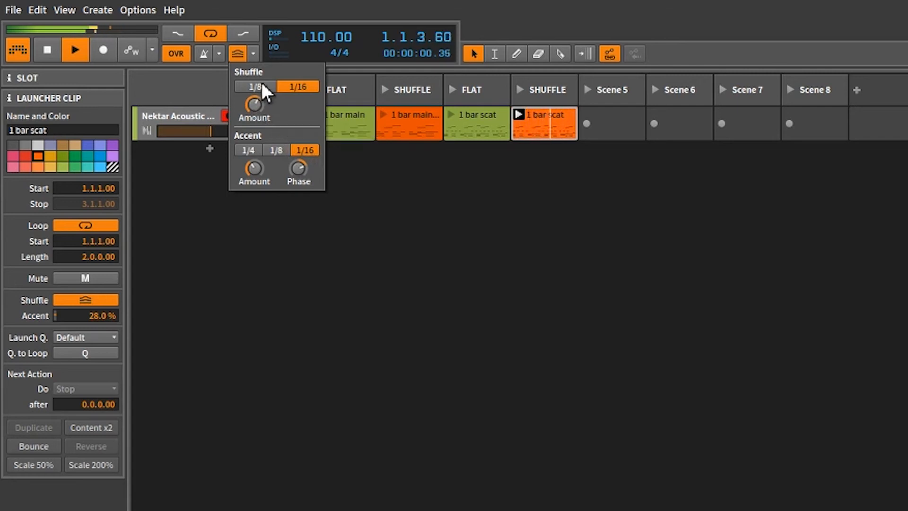
click(255, 87)
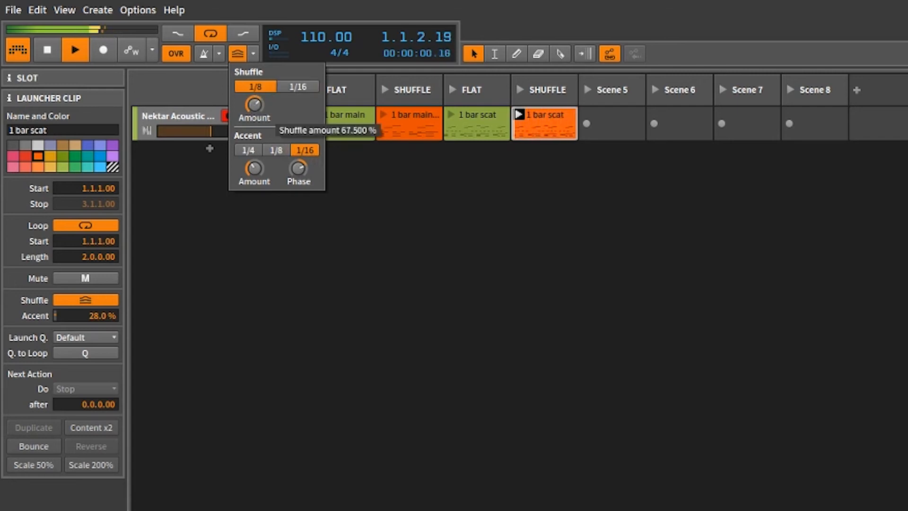
drag(253, 104, 253, 113)
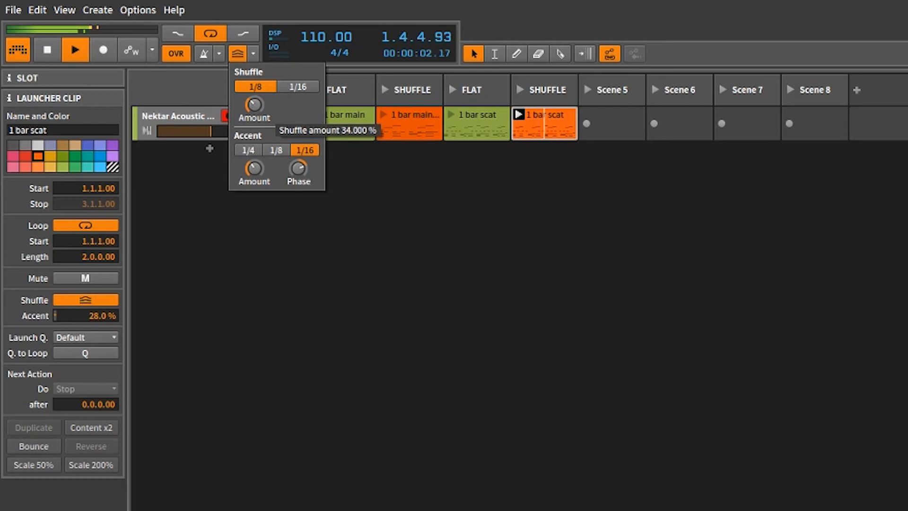
drag(252, 105, 253, 76)
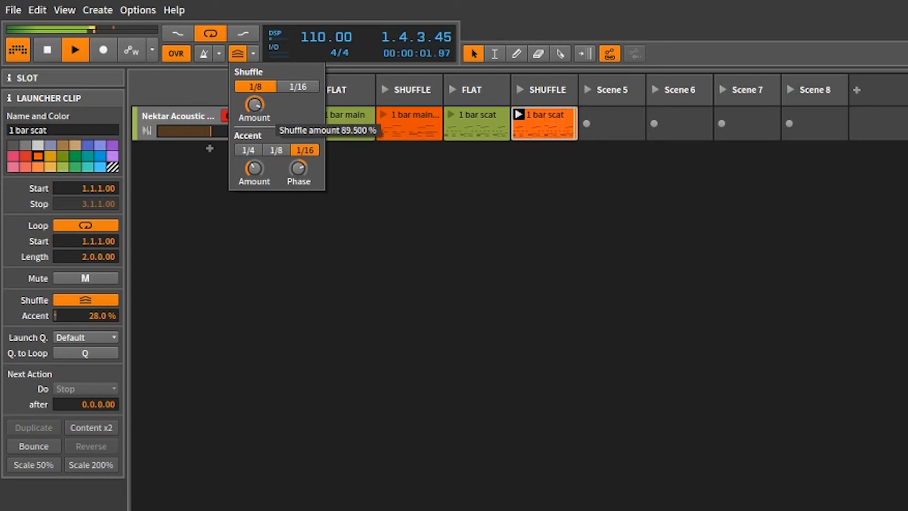
drag(254, 104, 254, 108)
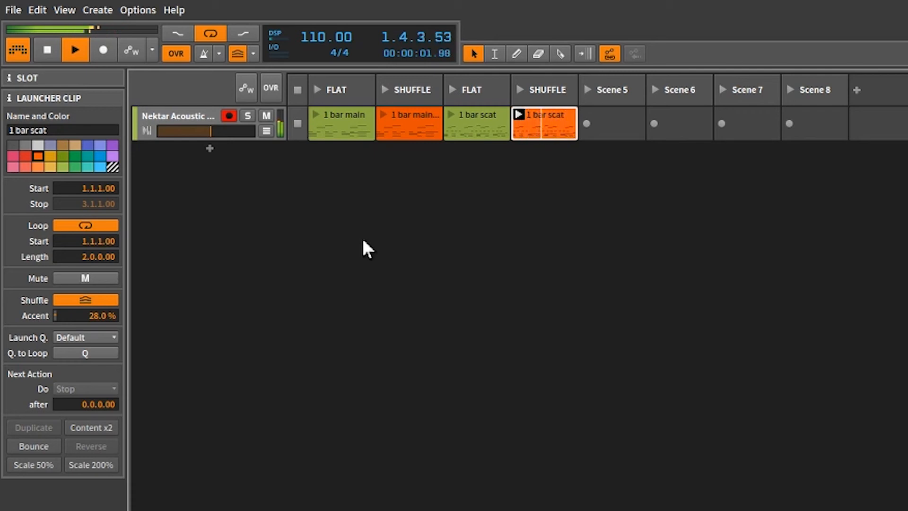
- Switch to the Diggin in project tab showing the full song arrangement
click(74, 49)
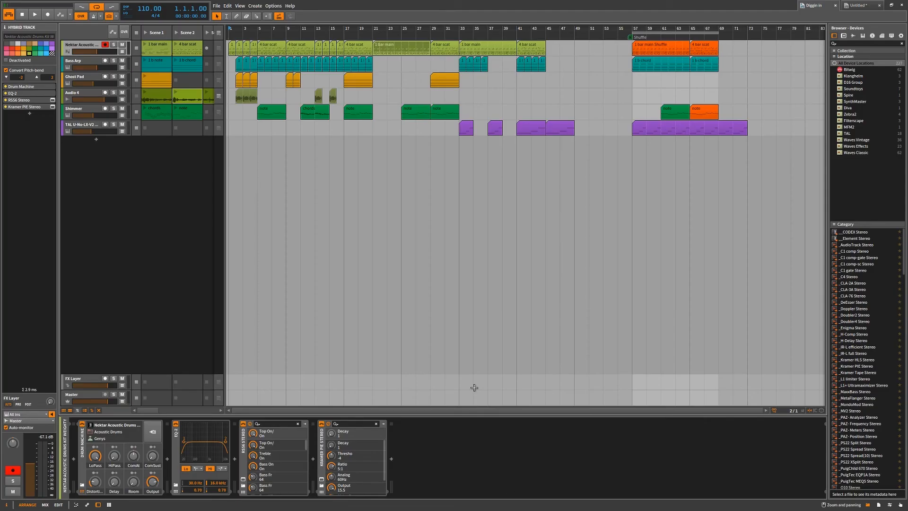
mouse_move(531, 5)
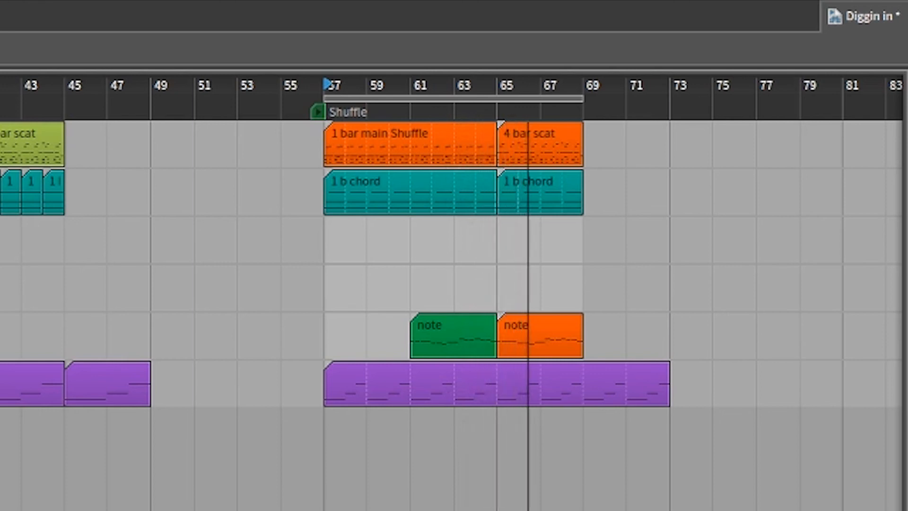
mouse_move(537, 260)
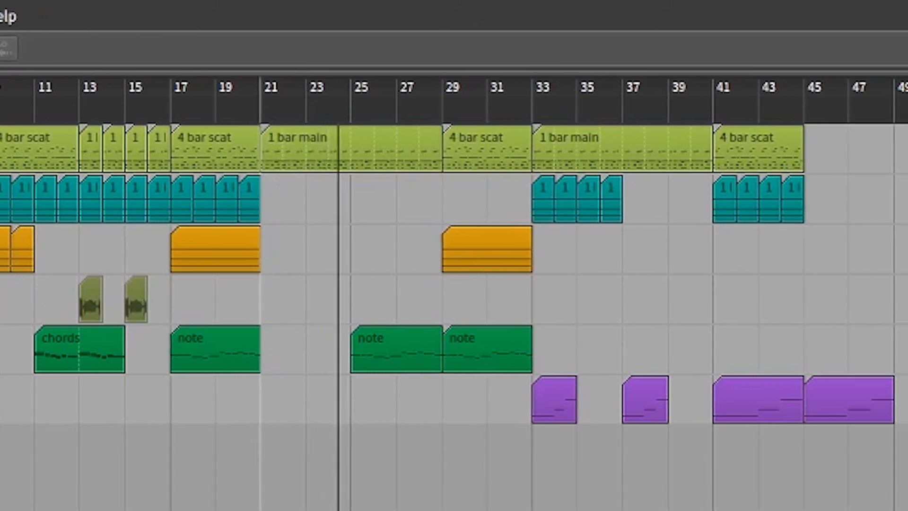
scroll(right, 3)
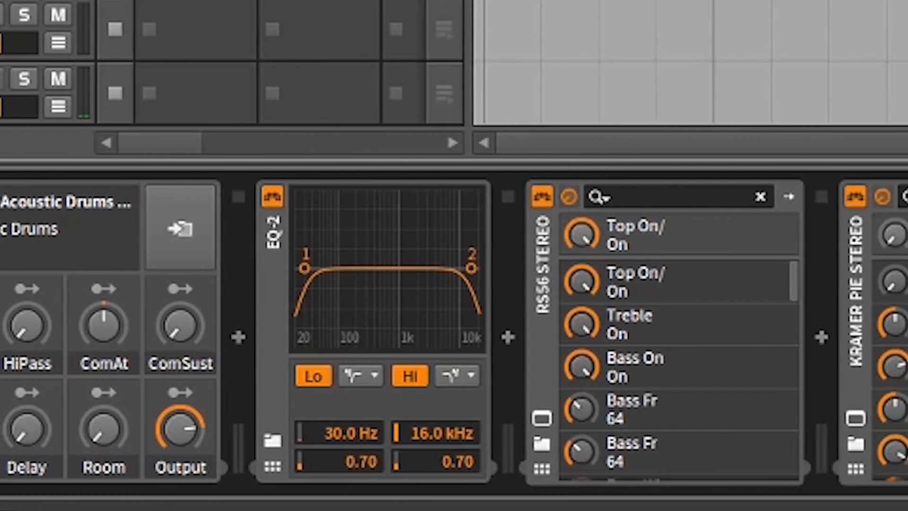
scroll(right, 3)
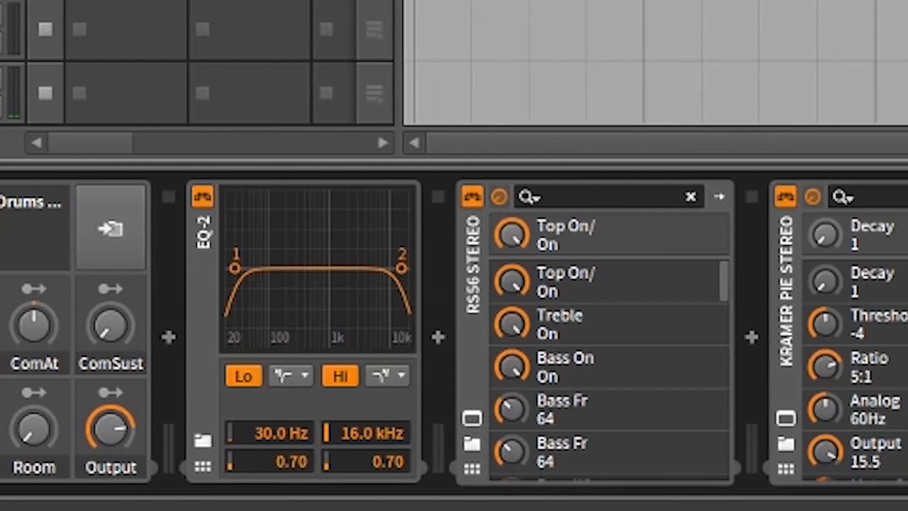
scroll(right, 3)
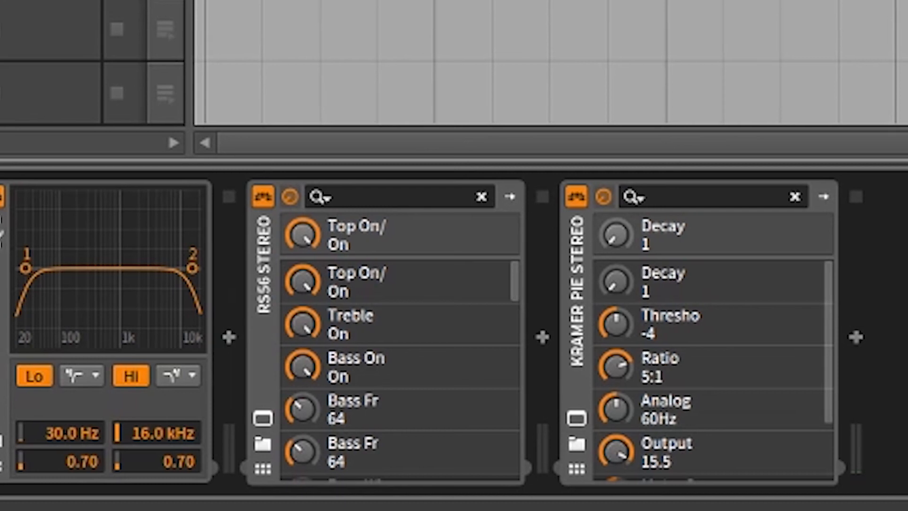
scroll(left, 3)
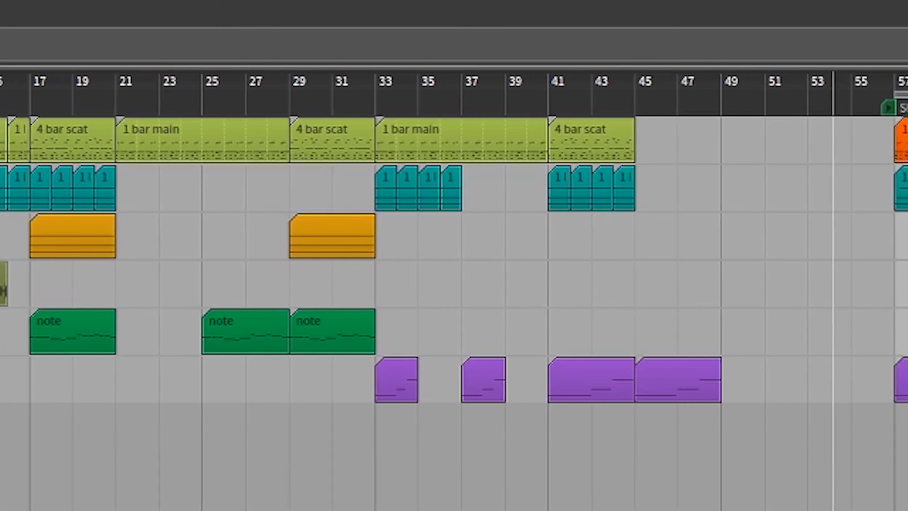
scroll(right, 3)
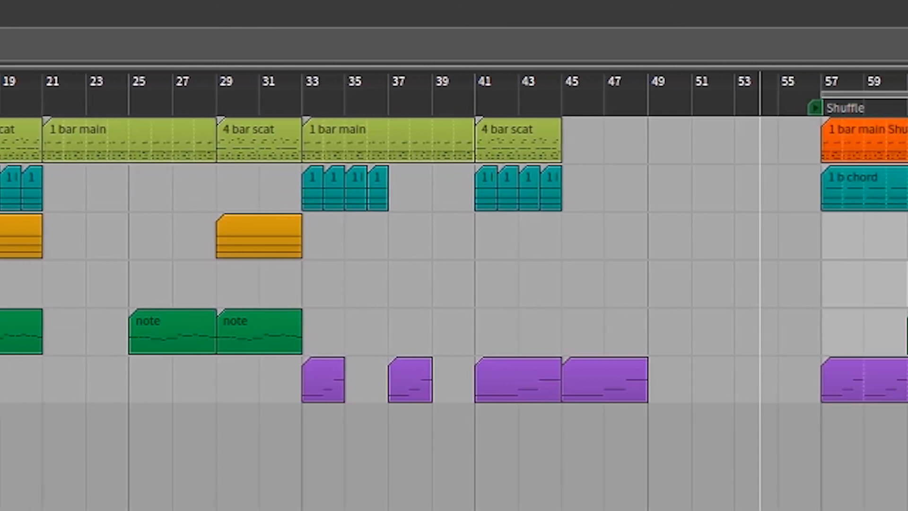
scroll(right, 3)
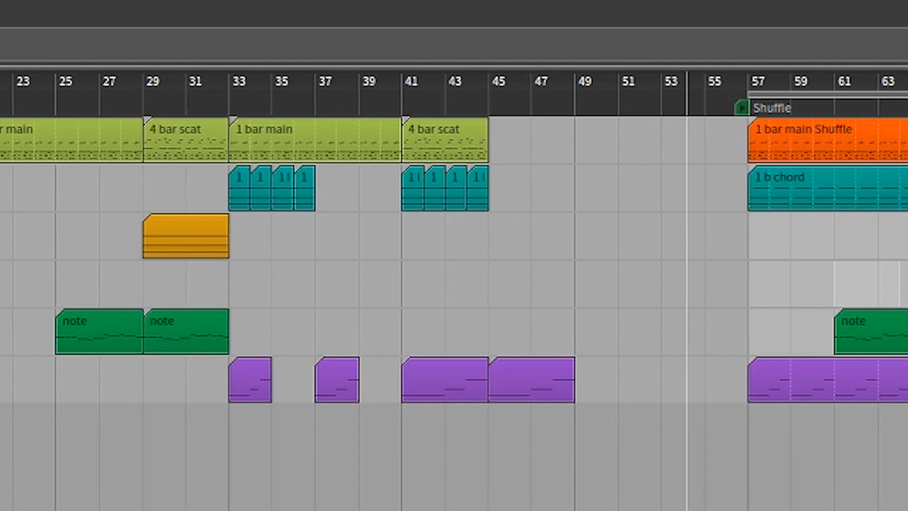
scroll(right, 3)
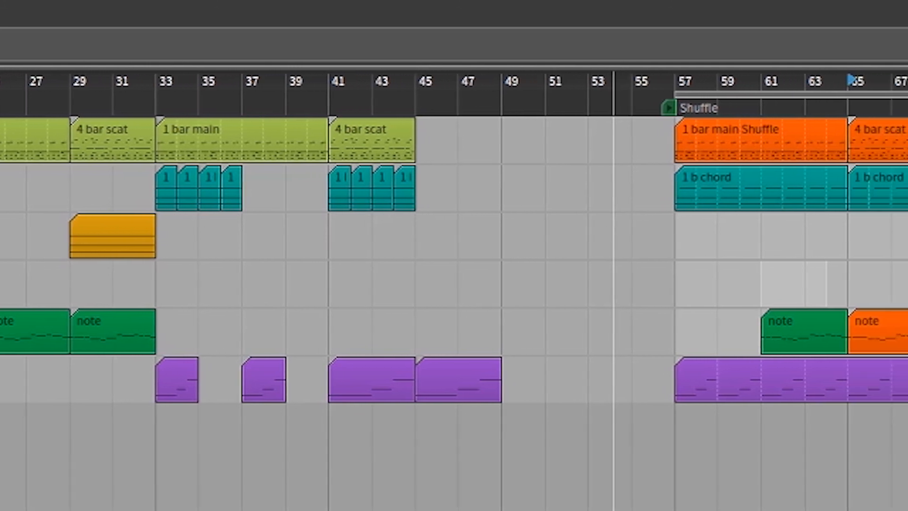